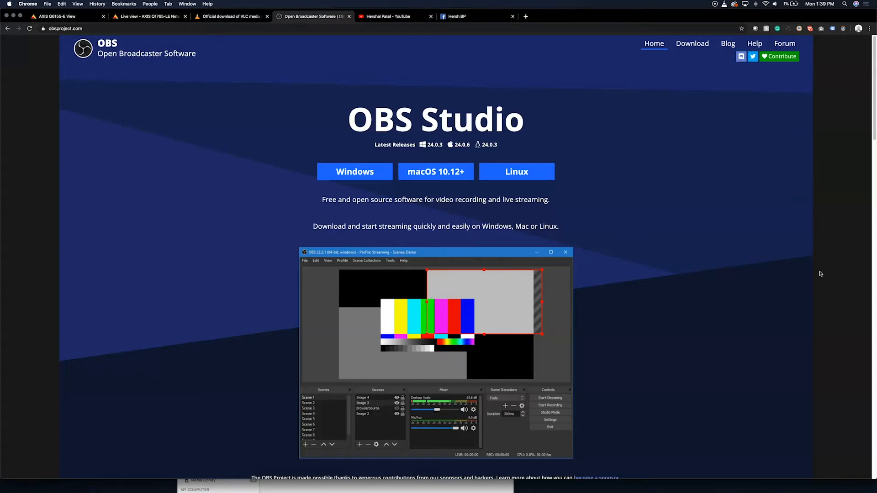
{"action": "mouse_move", "coordinate": [790, 256]}
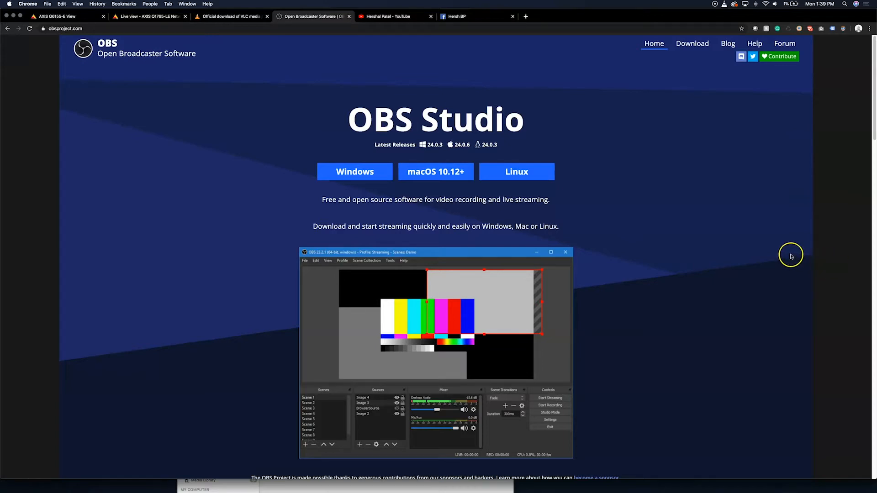
{"action": "mouse_move", "coordinate": [110, 48]}
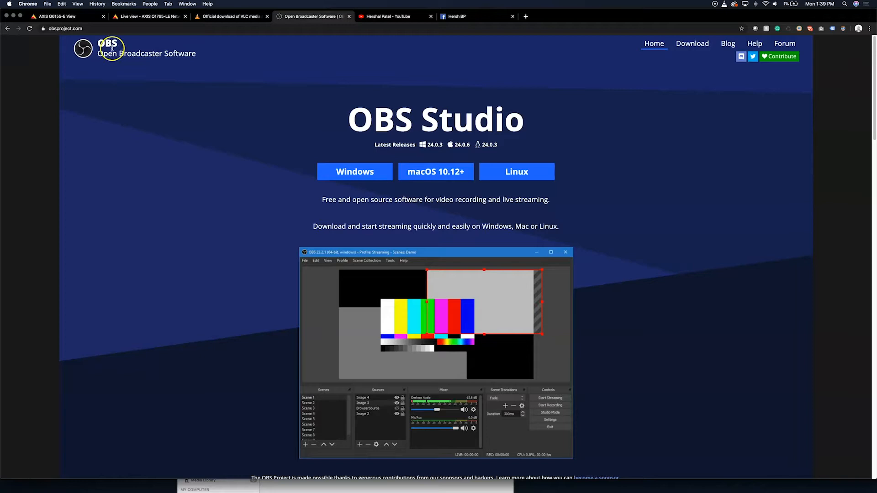
{"action": "mouse_move", "coordinate": [280, 132]}
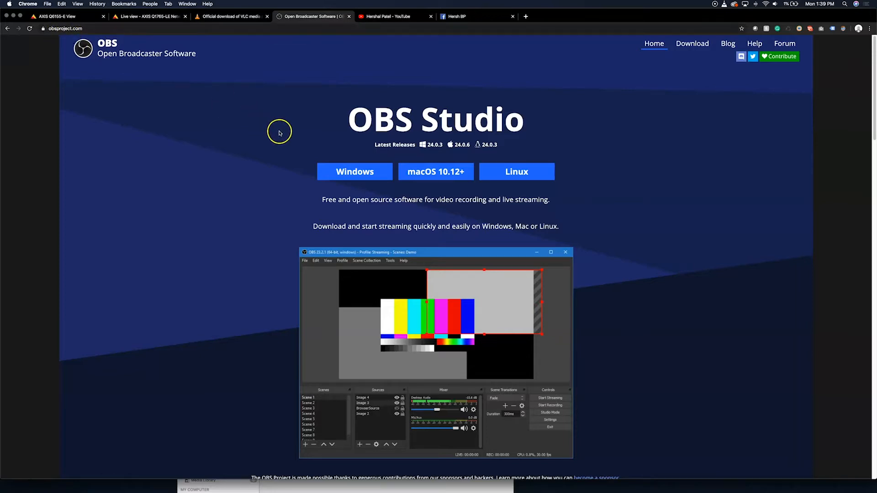
{"action": "mouse_move", "coordinate": [546, 134]}
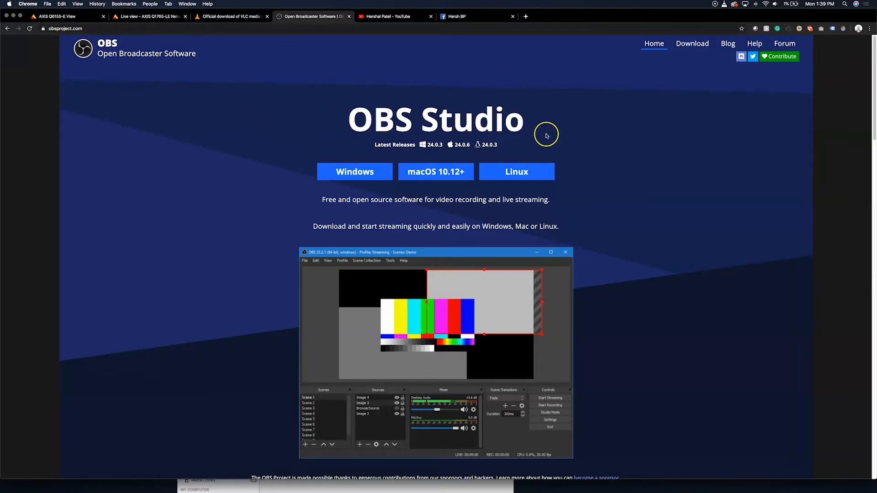
{"action": "mouse_move", "coordinate": [477, 171]}
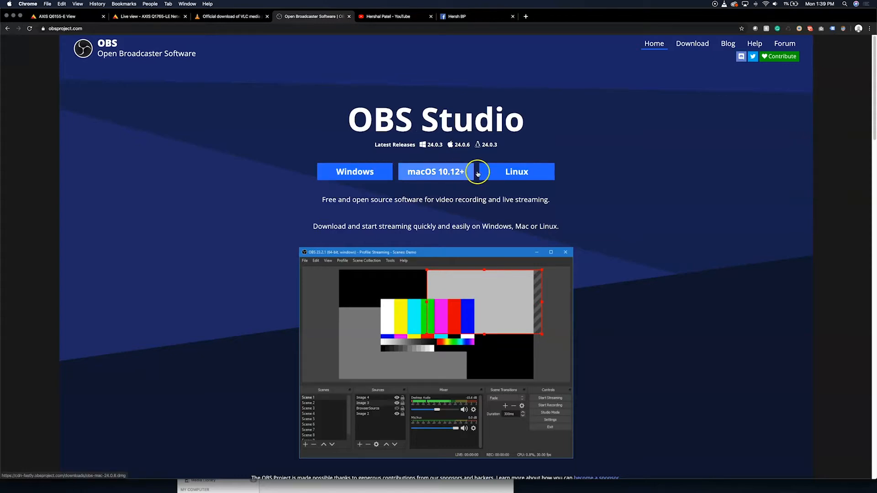
{"action": "mouse_move", "coordinate": [259, 220]}
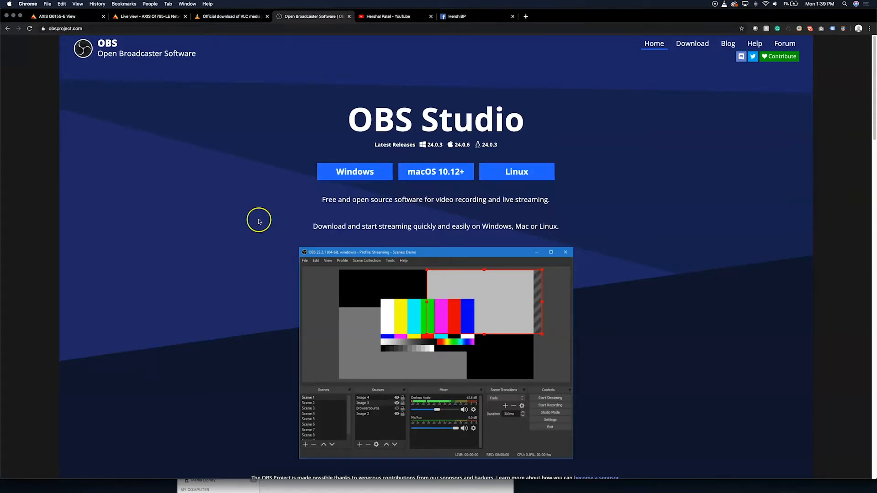
Show the VLC media player download page on videolan.org in Chrome
{"action": "left_click", "coordinate": [230, 16]}
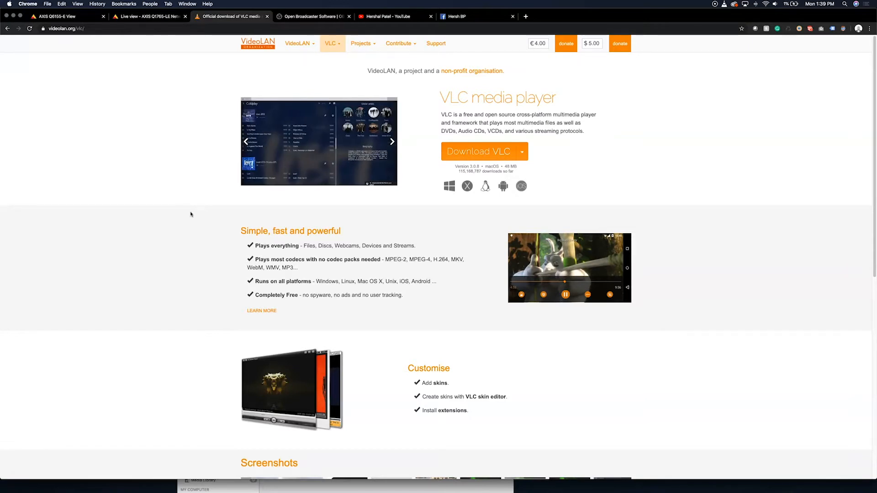
{"action": "left_click", "coordinate": [392, 142]}
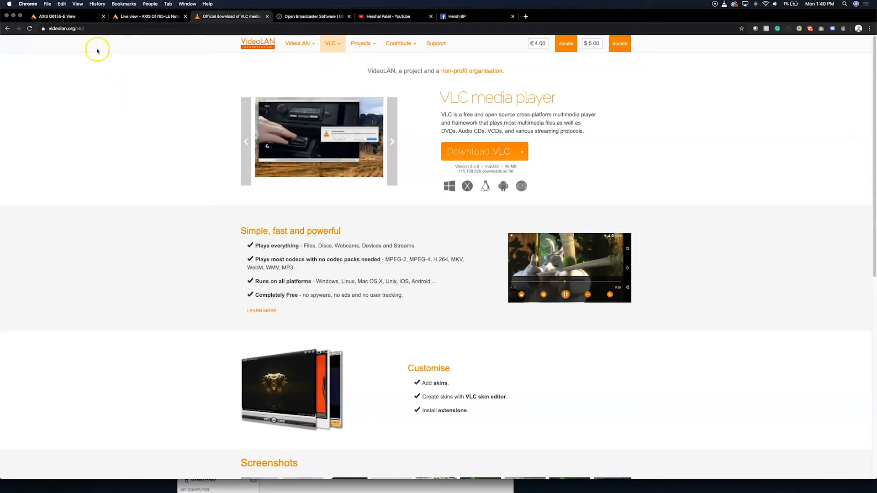
Switch between the Q6155-E settings and Q1765-LE live view, landing on the Q1765-LE Basic Setup page
{"action": "left_click", "coordinate": [62, 16]}
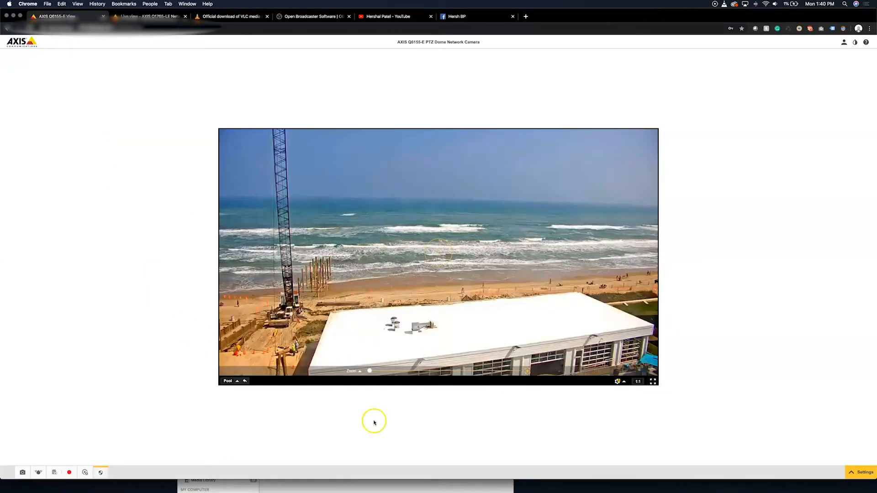
{"action": "left_click", "coordinate": [862, 473]}
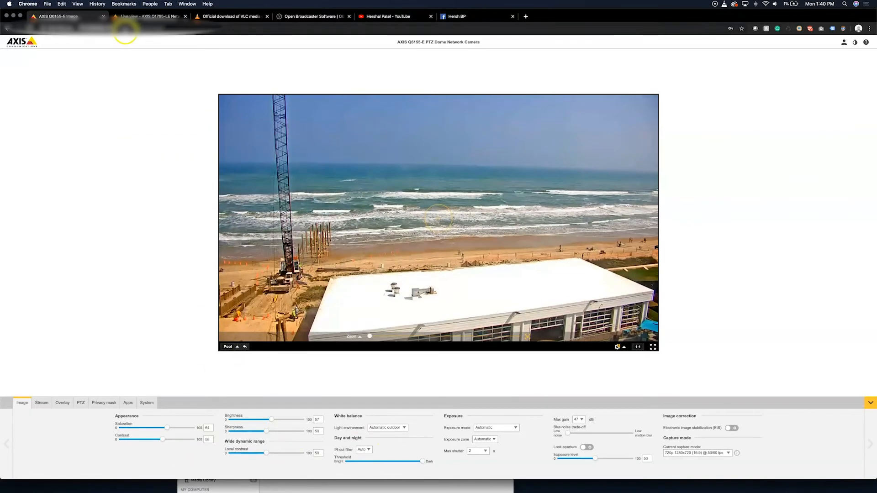
{"action": "left_click", "coordinate": [148, 17]}
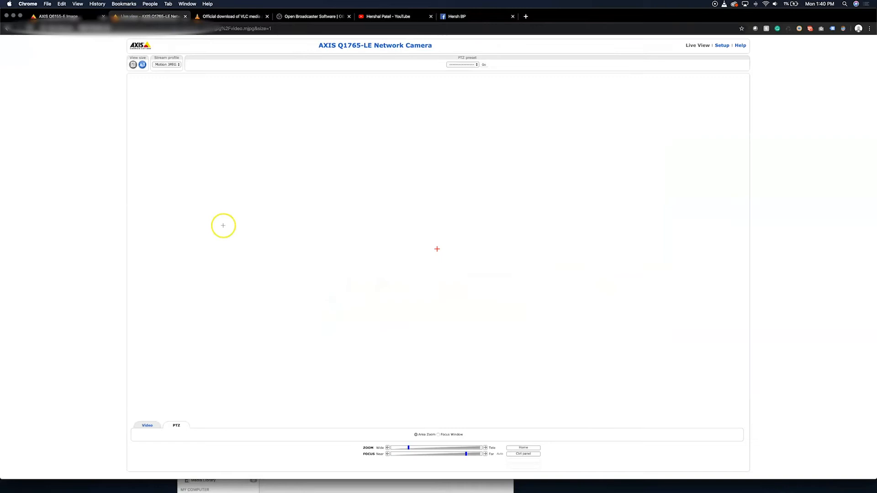
{"action": "mouse_move", "coordinate": [92, 152]}
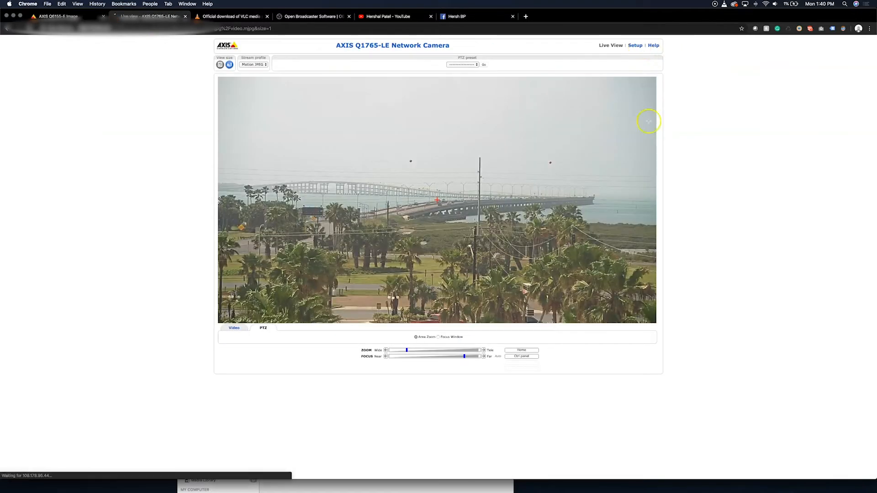
{"action": "left_click", "coordinate": [148, 16]}
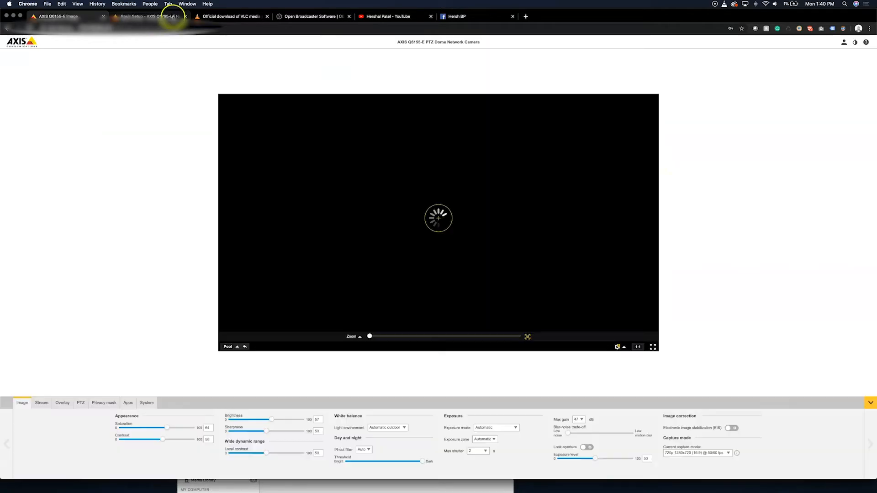
{"action": "left_click", "coordinate": [148, 16]}
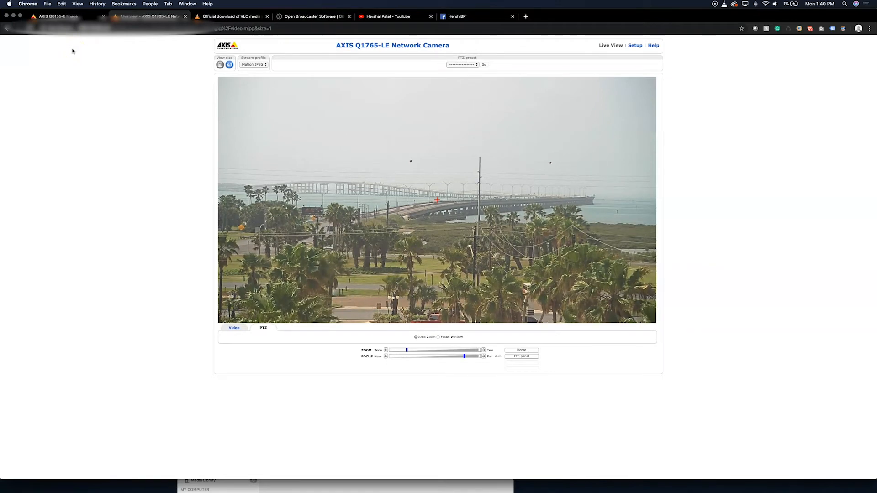
{"action": "mouse_move", "coordinate": [709, 205]}
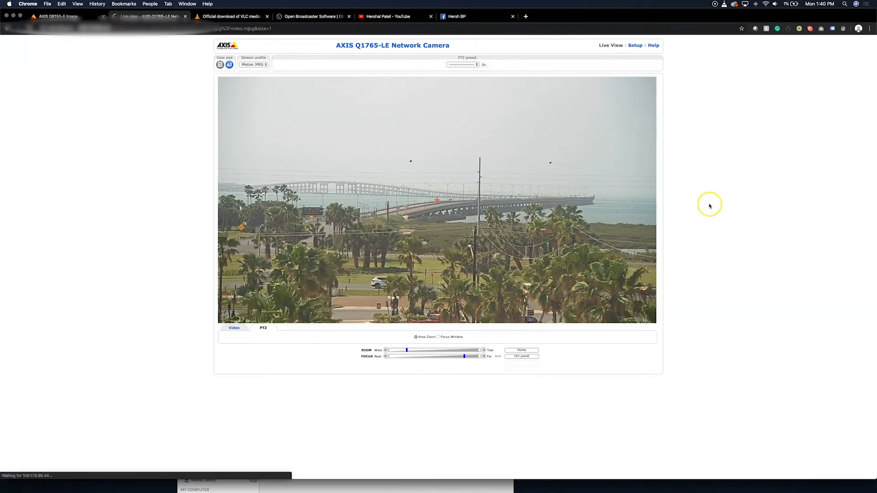
{"action": "left_click", "coordinate": [635, 45]}
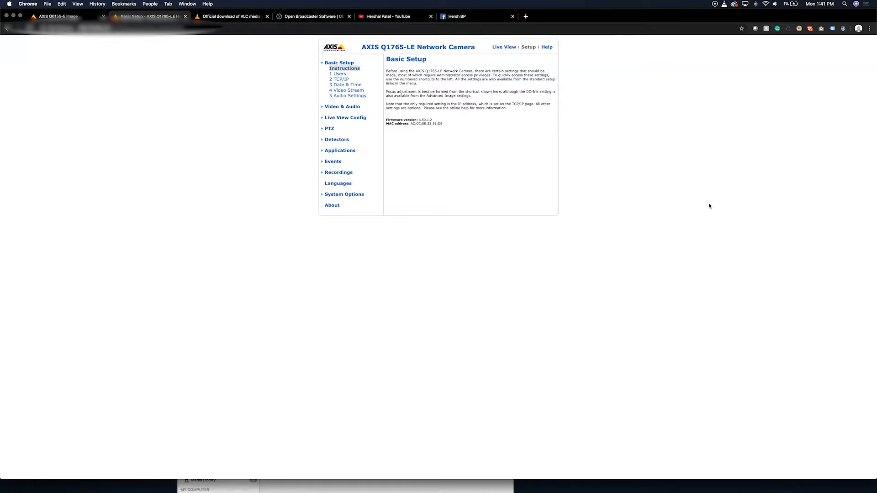
{"action": "mouse_move", "coordinate": [379, 160]}
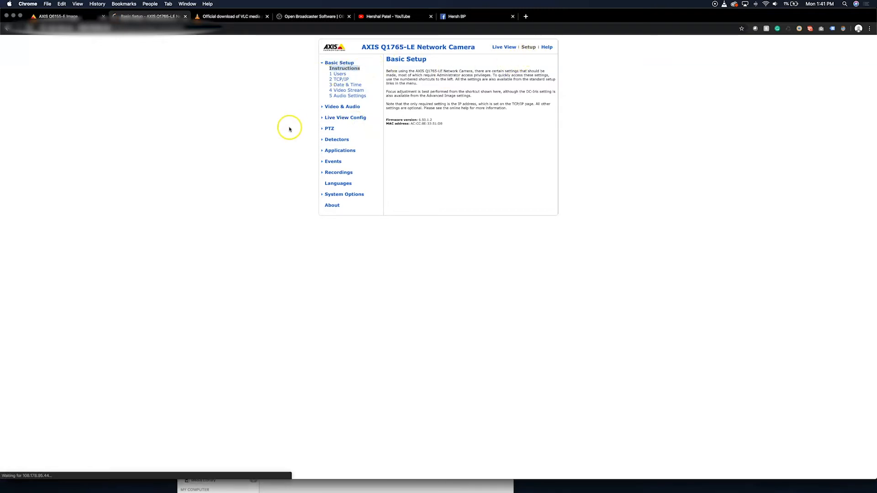
Add a Viewer user 'tutorial' with its password under Settings > System > Users on the Q6155-E
{"action": "left_click", "coordinate": [61, 16]}
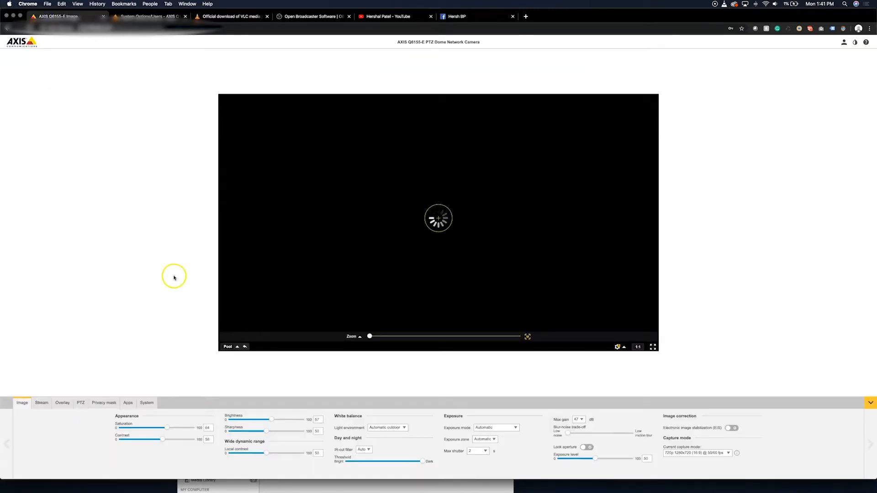
{"action": "left_click", "coordinate": [146, 402]}
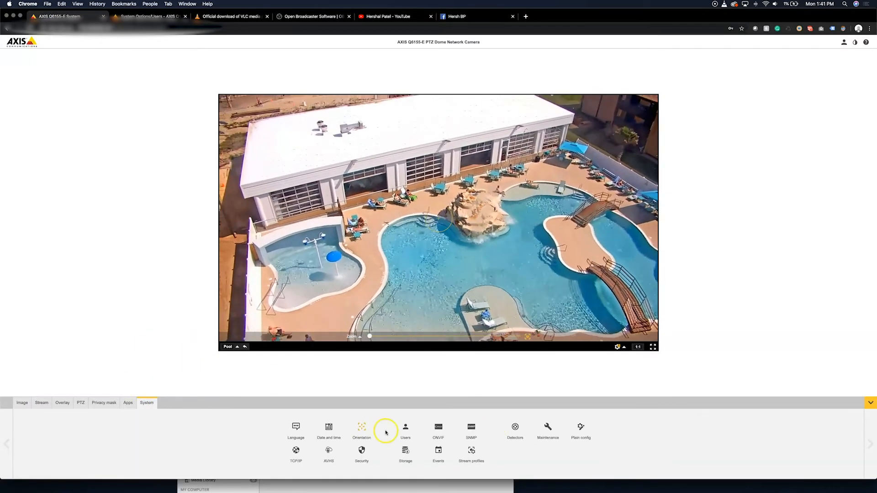
{"action": "left_click", "coordinate": [405, 429]}
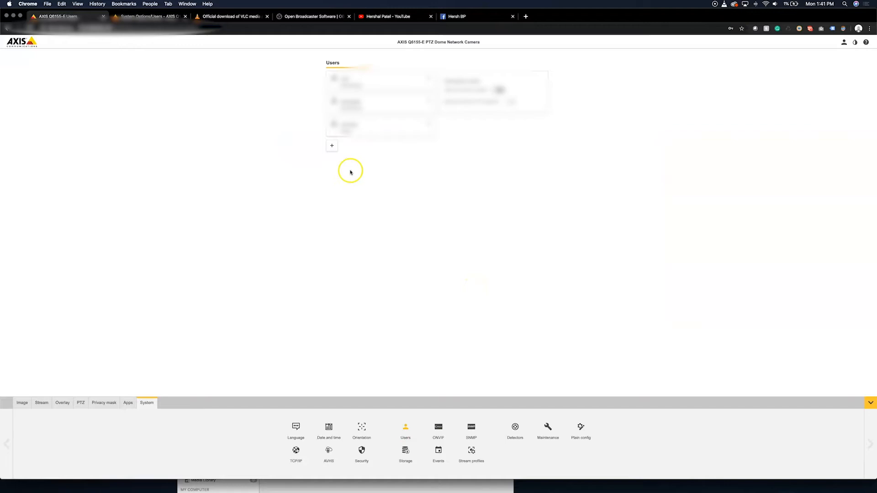
{"action": "left_click", "coordinate": [331, 146]}
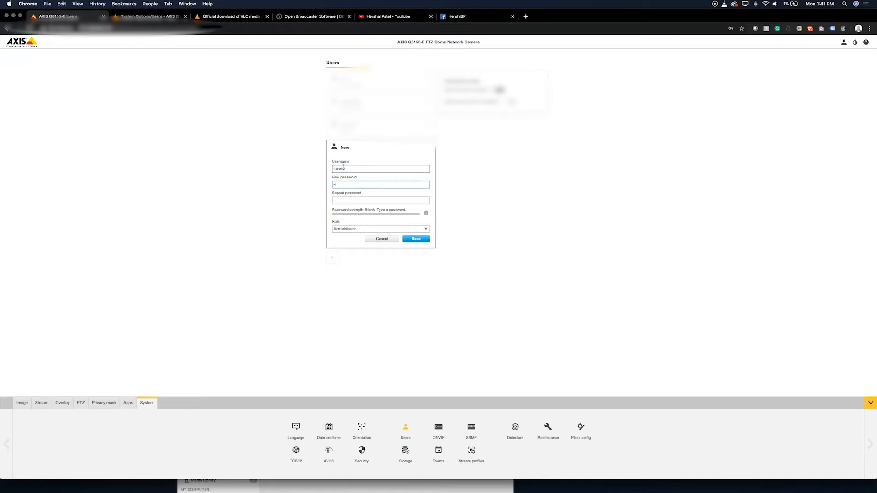
{"action": "type", "text": "password"}
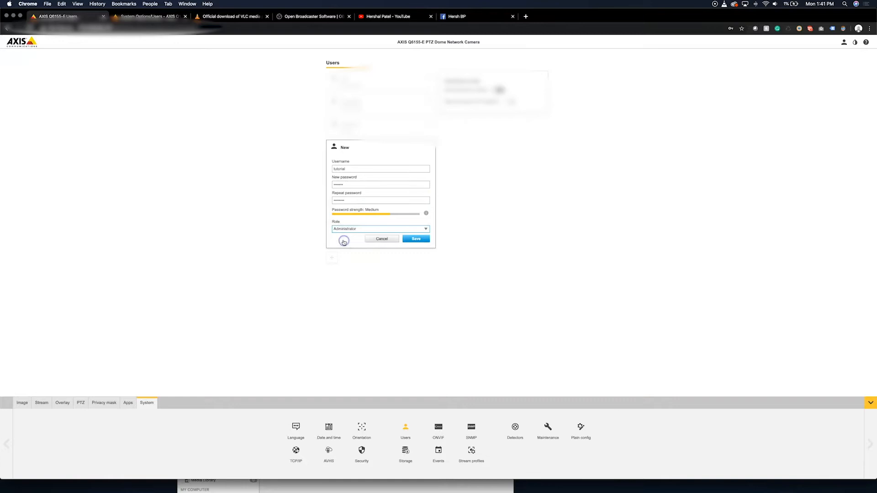
{"action": "left_click", "coordinate": [416, 239]}
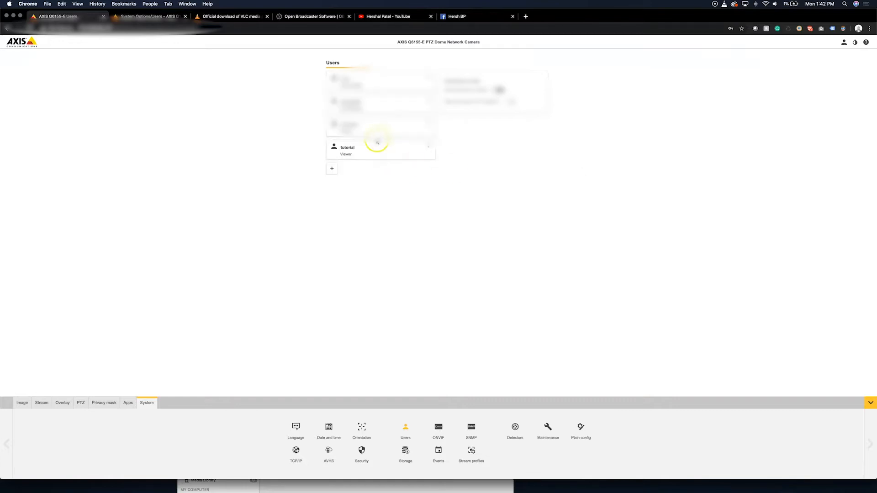
Add a Viewer-group user 'tutorial' with PTZ control disabled on the Q1765-LE camera
{"action": "left_click", "coordinate": [148, 16]}
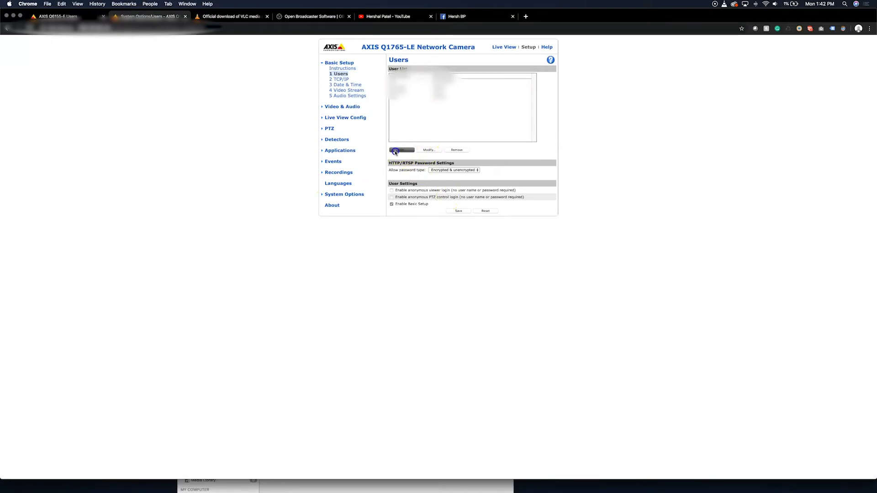
{"action": "left_click", "coordinate": [401, 149]}
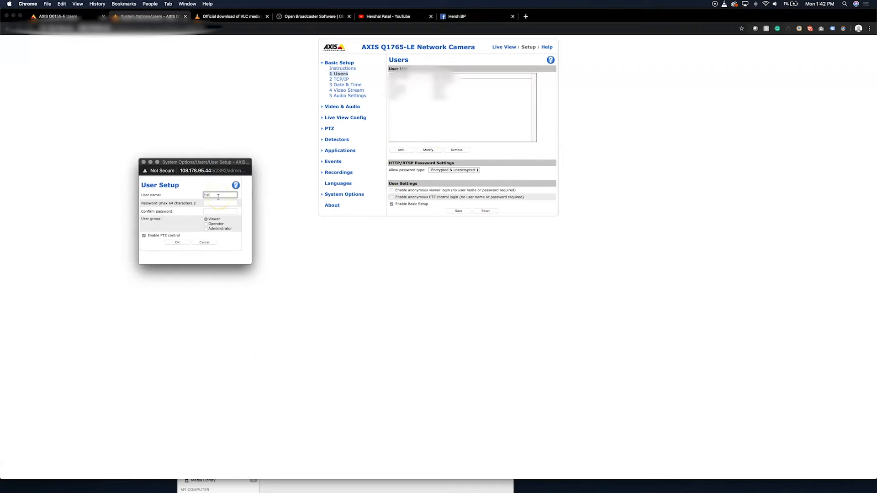
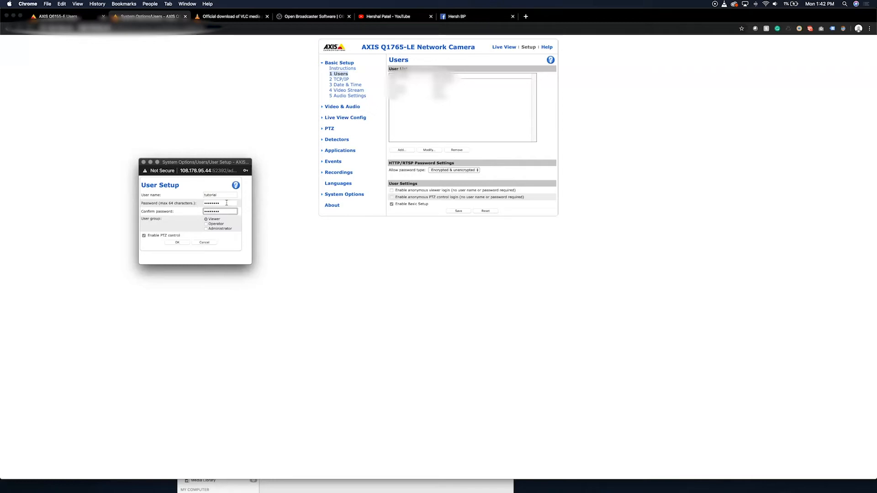
{"action": "left_click", "coordinate": [206, 219]}
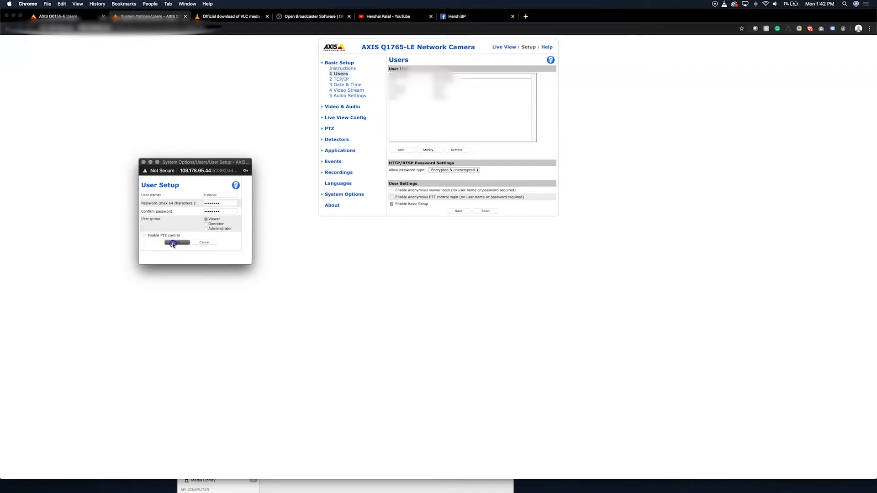
{"action": "left_click", "coordinate": [176, 242]}
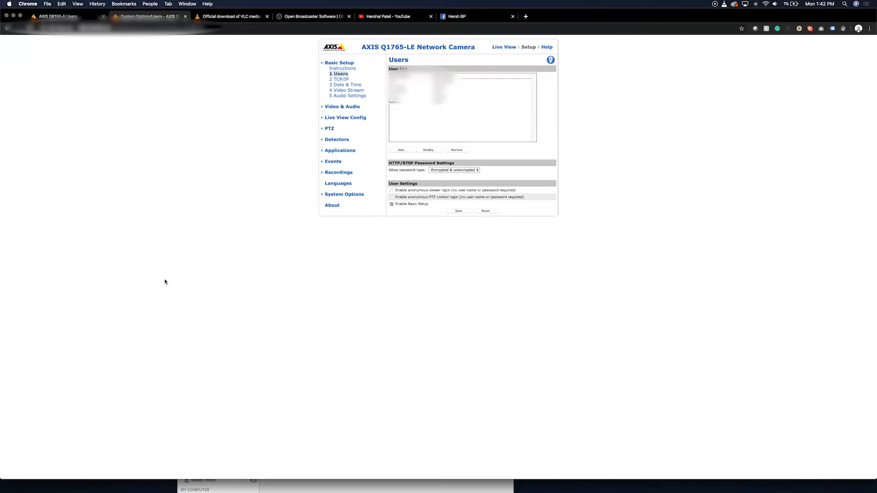
{"action": "mouse_move", "coordinate": [503, 47]}
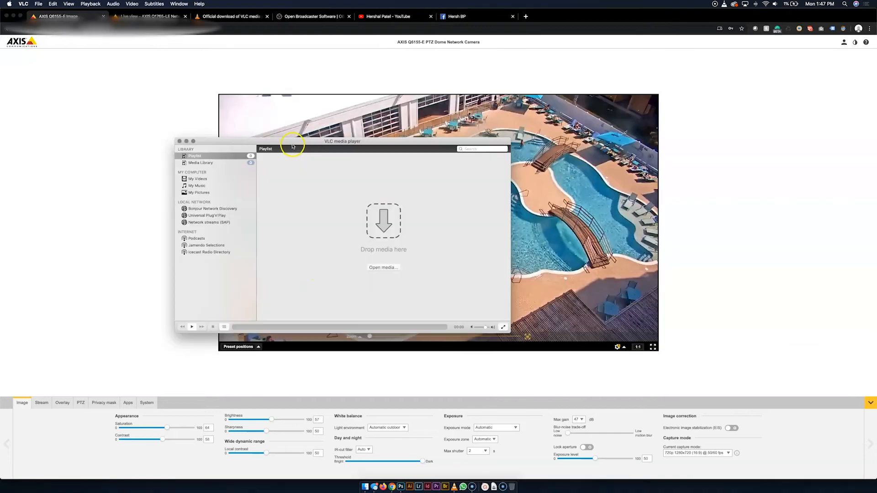
Nudge the empty VLC window up and left and pull down its File menu
{"action": "left_click_drag", "start_coordinate": [341, 141], "coordinate": [326, 129]}
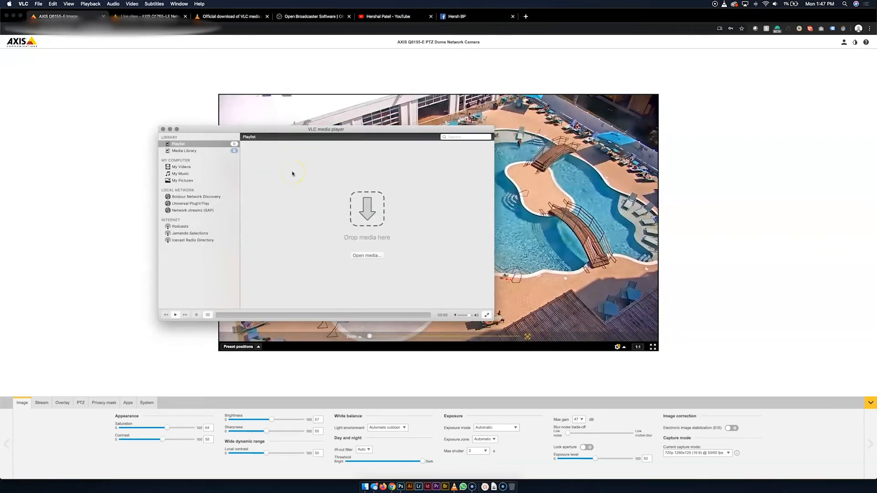
{"action": "left_click", "coordinate": [39, 3]}
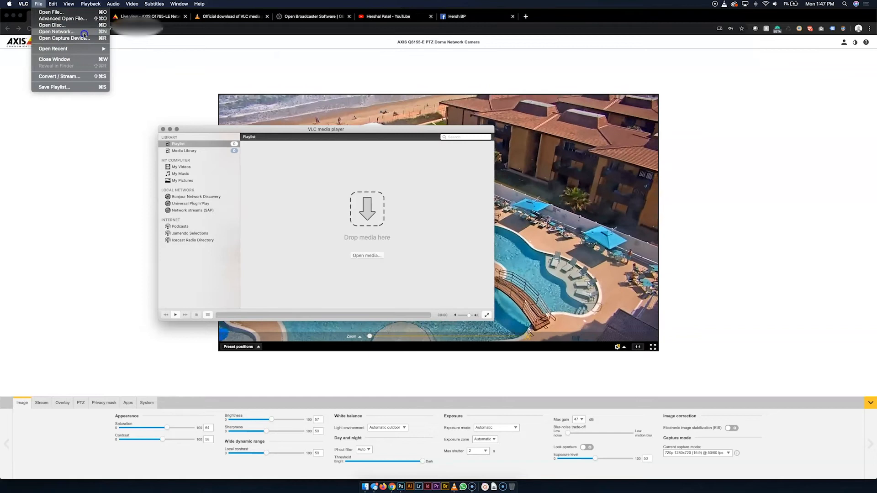
{"action": "left_click", "coordinate": [56, 31]}
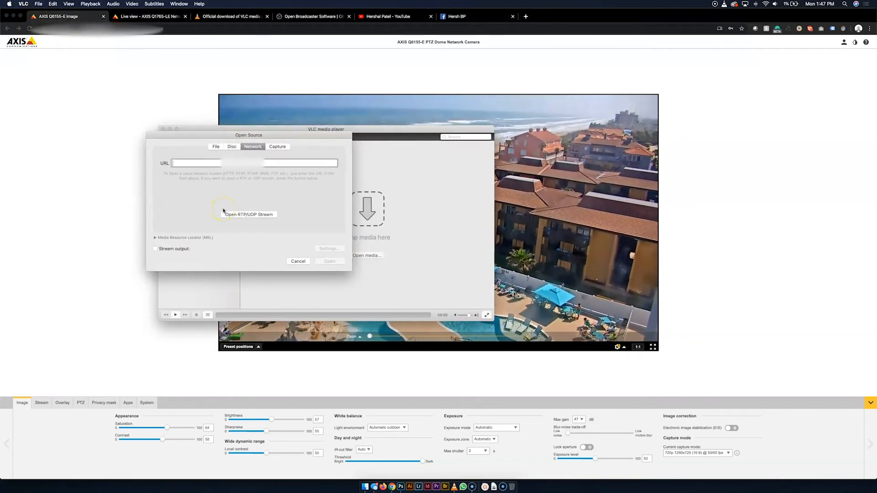
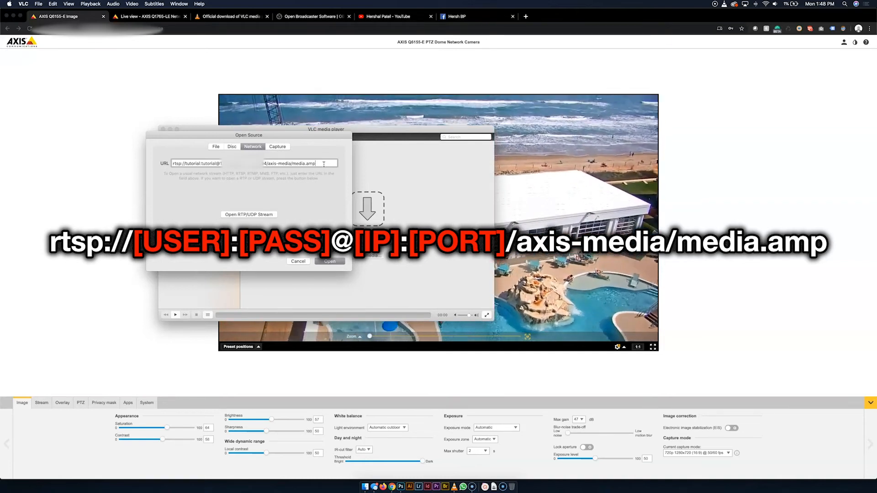
Play the camera's RTSP stream from the playlist to confirm the beach feed, then close it
{"action": "left_click", "coordinate": [329, 261]}
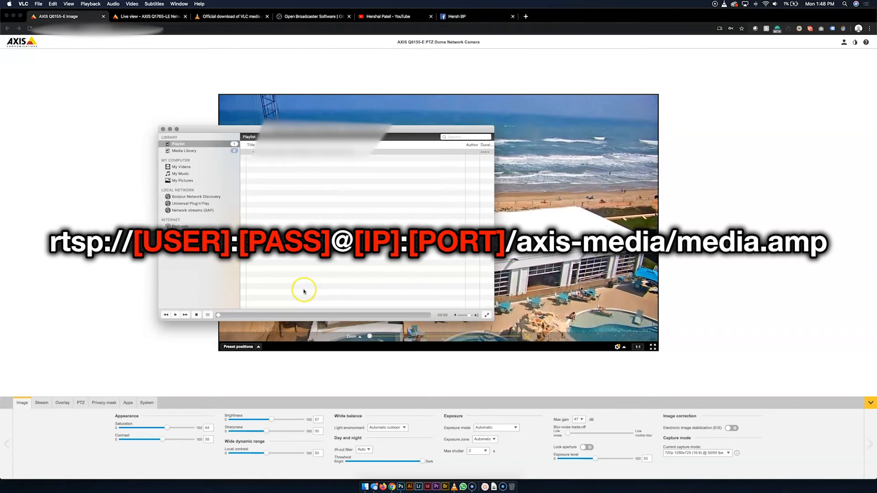
{"action": "left_click", "coordinate": [175, 314]}
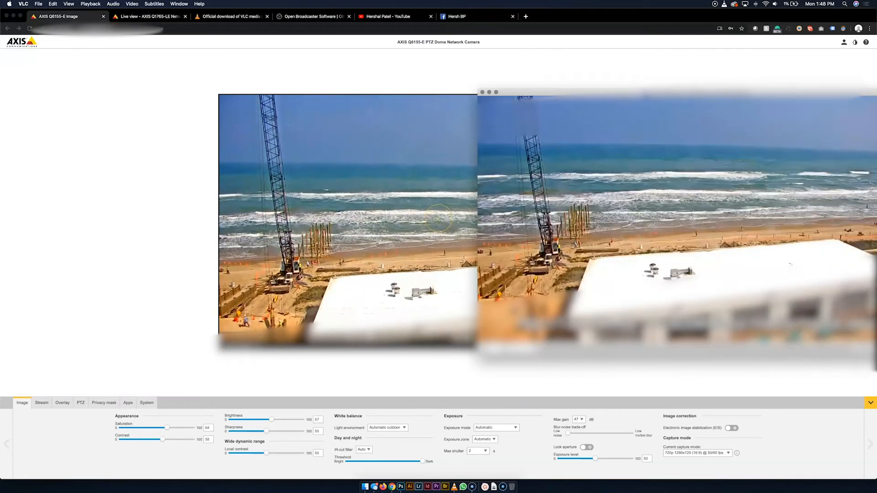
{"action": "left_click", "coordinate": [401, 185]}
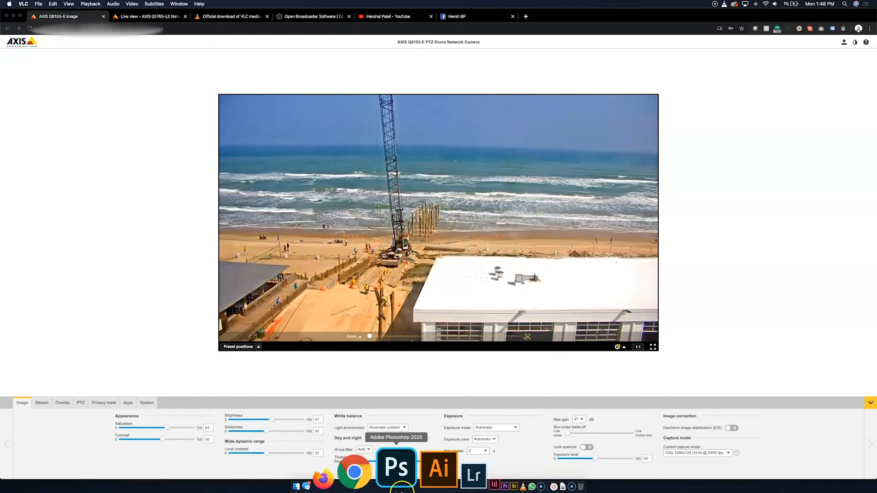
Launch OBS and add a VLC Video Source named 'Beach Camera' to the scene
{"action": "left_click", "coordinate": [449, 486]}
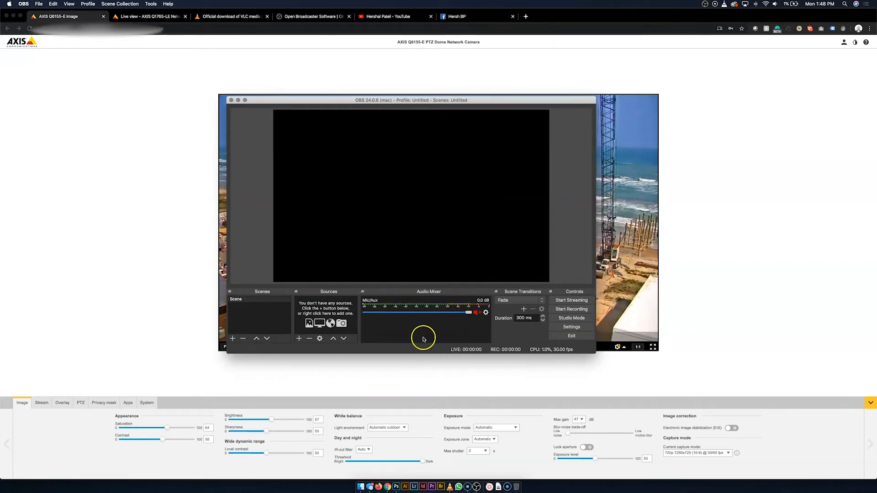
{"action": "mouse_move", "coordinate": [603, 162]}
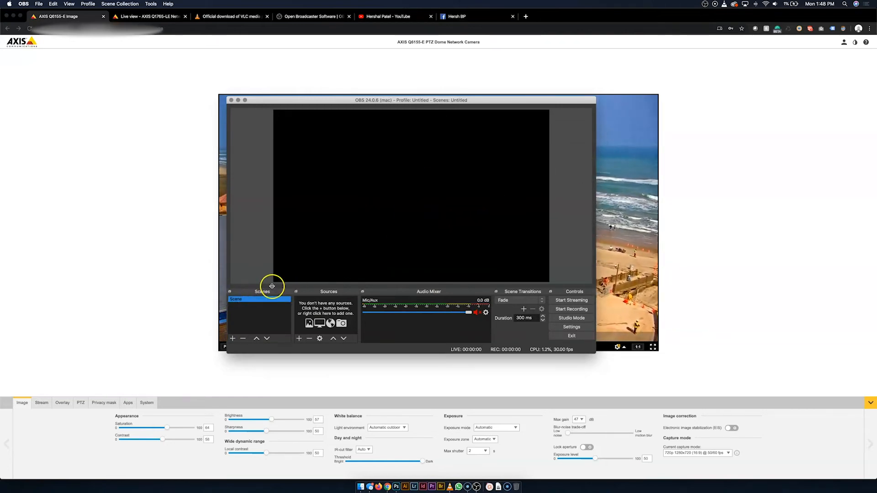
{"action": "mouse_move", "coordinate": [311, 337]}
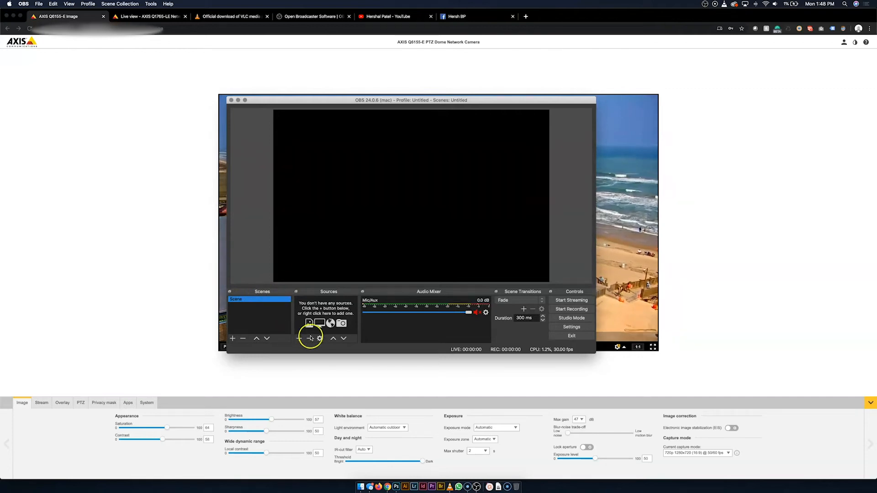
{"action": "mouse_move", "coordinate": [330, 299]}
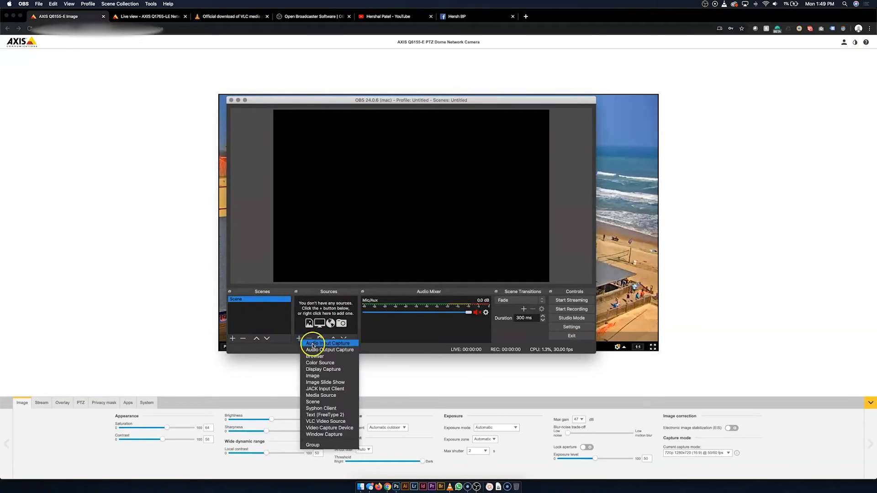
{"action": "mouse_move", "coordinate": [327, 421]}
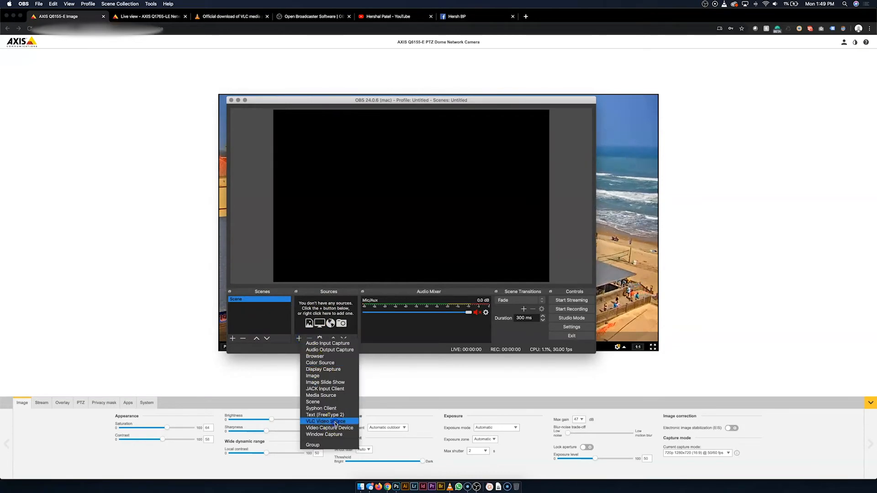
{"action": "left_click", "coordinate": [325, 421]}
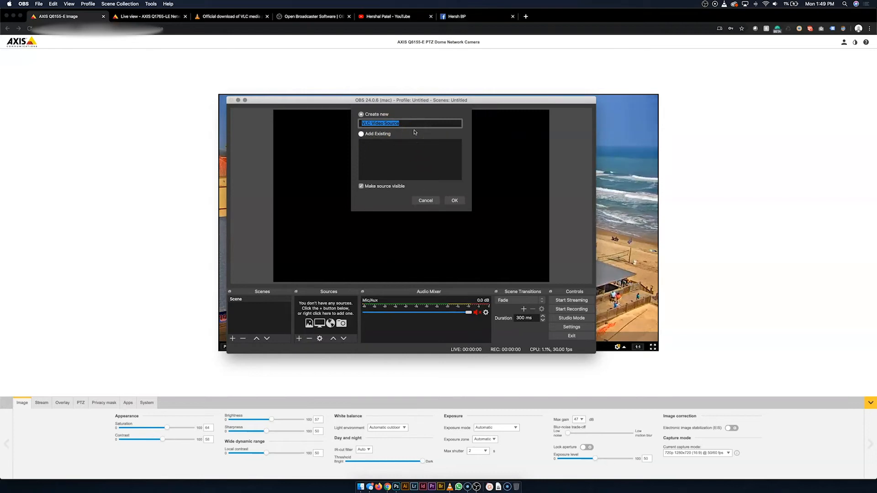
{"action": "type", "text": "Beach Camera"}
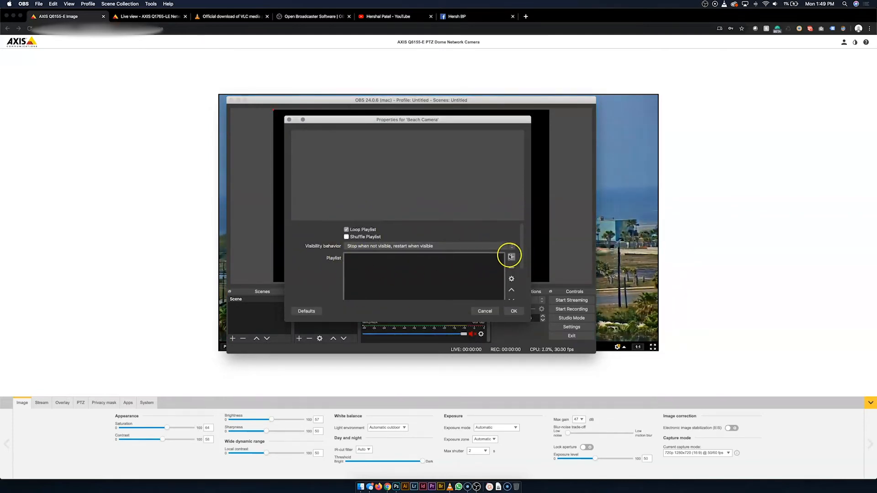
Add the camera's rtsp URL to Beach Camera's playlist so the feed plays in the preview
{"action": "left_click", "coordinate": [510, 255]}
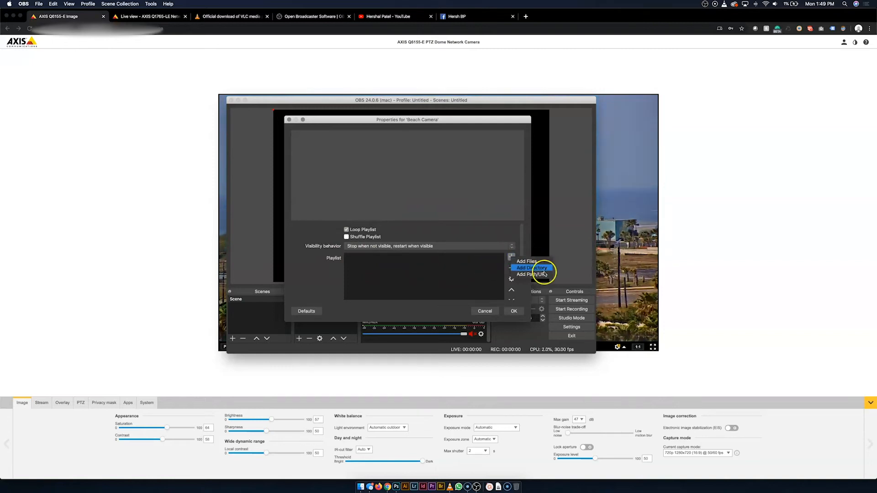
{"action": "left_click", "coordinate": [530, 274]}
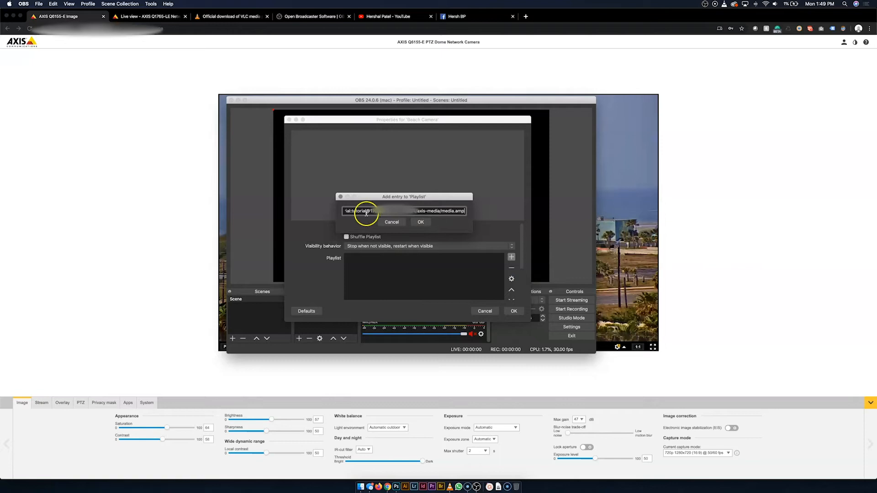
{"action": "left_click", "coordinate": [421, 222]}
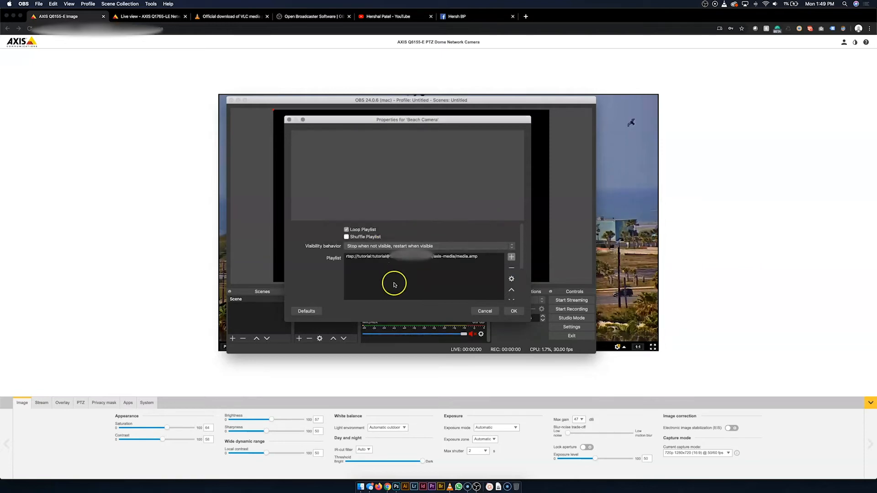
{"action": "scroll", "scroll_direction": "down", "scroll_amount": 3}
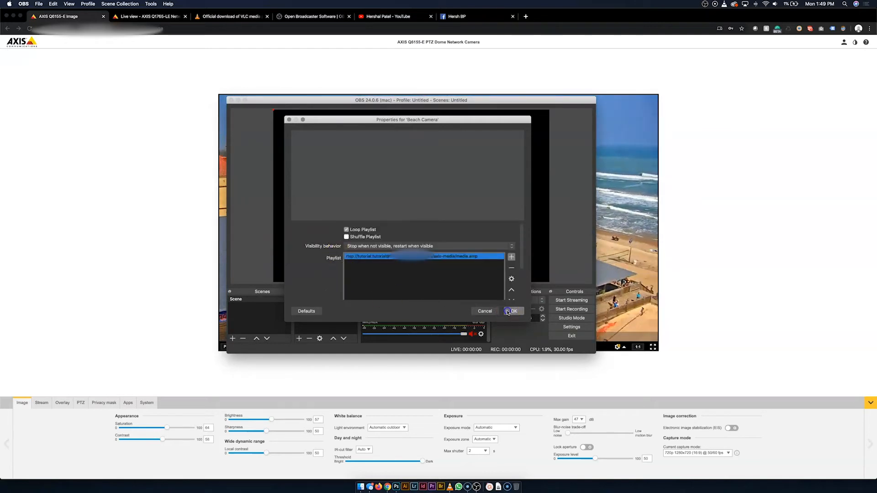
{"action": "left_click", "coordinate": [511, 311]}
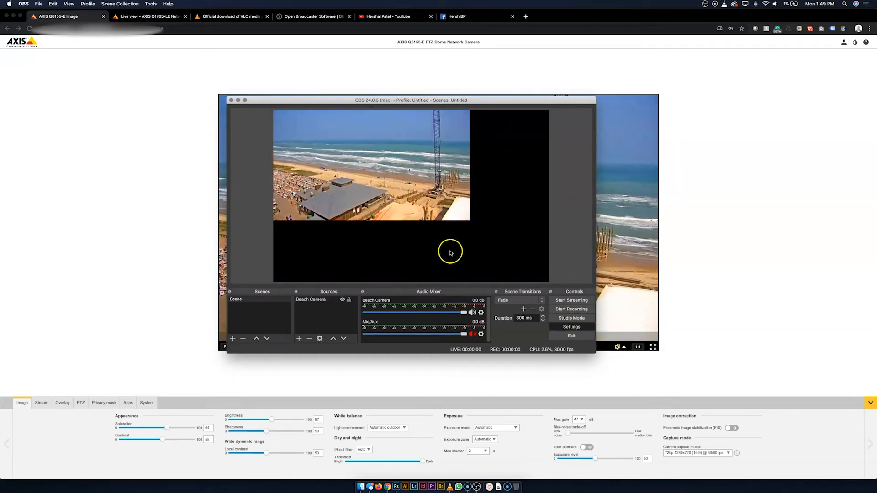
Set OBS video base and output resolution to 1280x720 at 30 fps in Settings > Video
{"action": "left_click", "coordinate": [571, 326]}
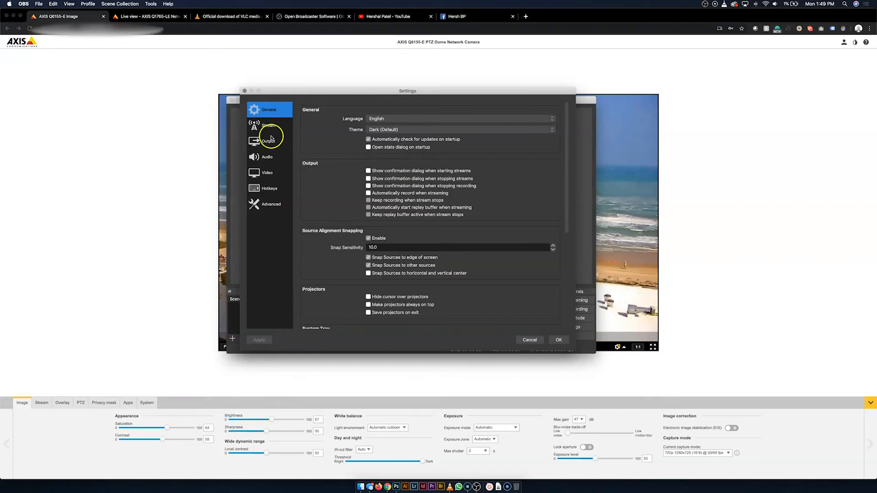
{"action": "left_click", "coordinate": [267, 172]}
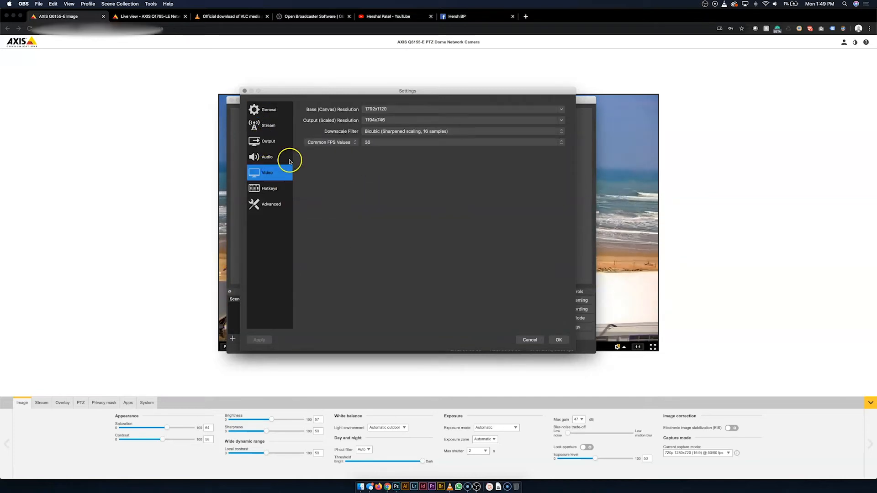
{"action": "left_click", "coordinate": [561, 109]}
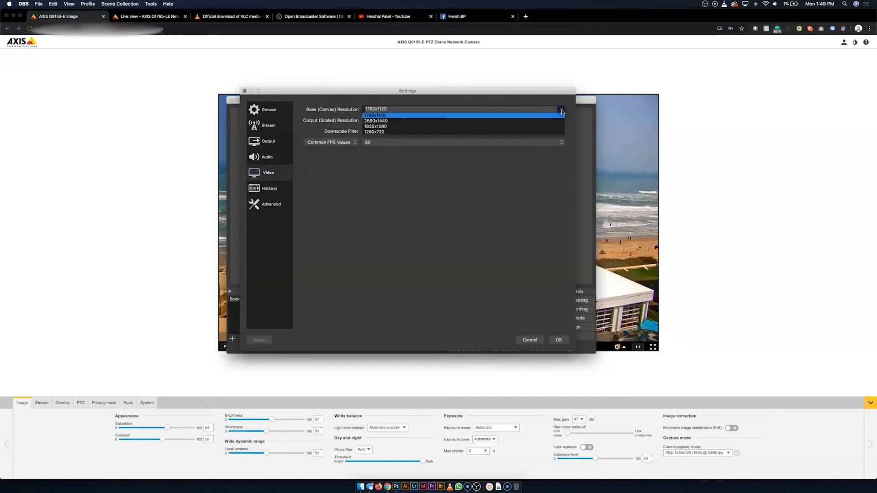
{"action": "left_click", "coordinate": [374, 131]}
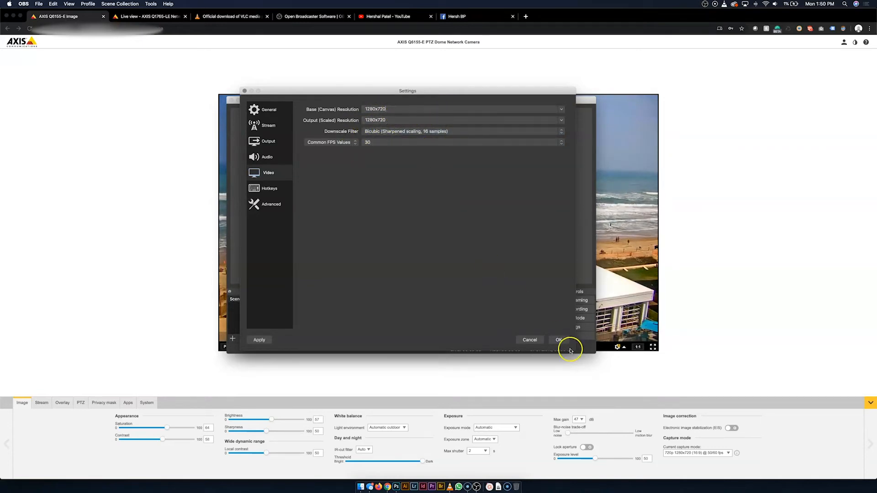
{"action": "left_click", "coordinate": [558, 339]}
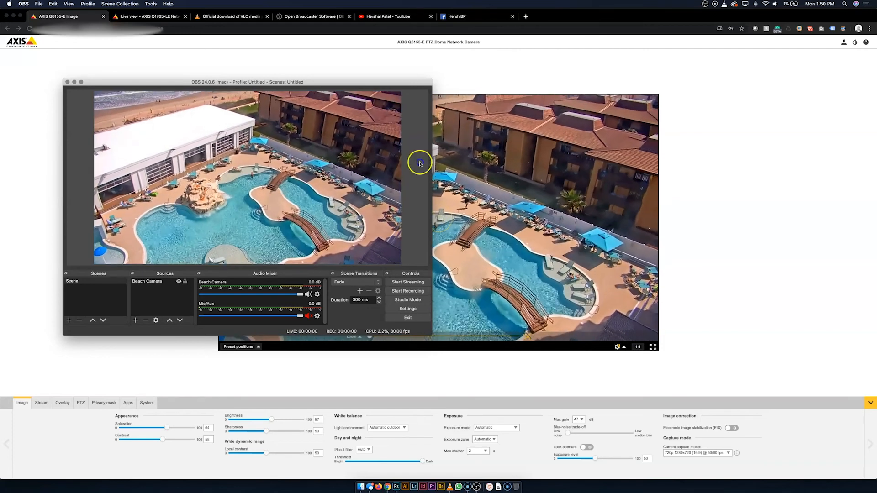
{"action": "mouse_move", "coordinate": [420, 62]}
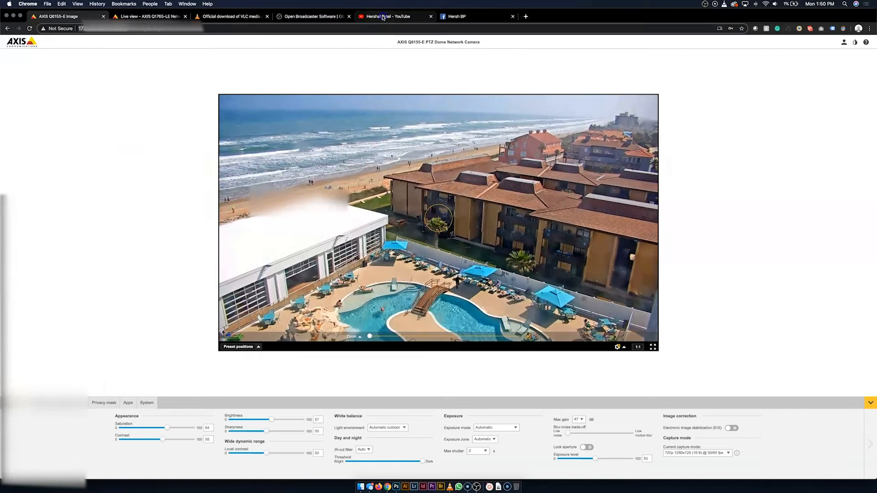
From the YouTube channel page, choose Create > Go live to reach YouTube Studio live streaming
{"action": "left_click", "coordinate": [386, 17]}
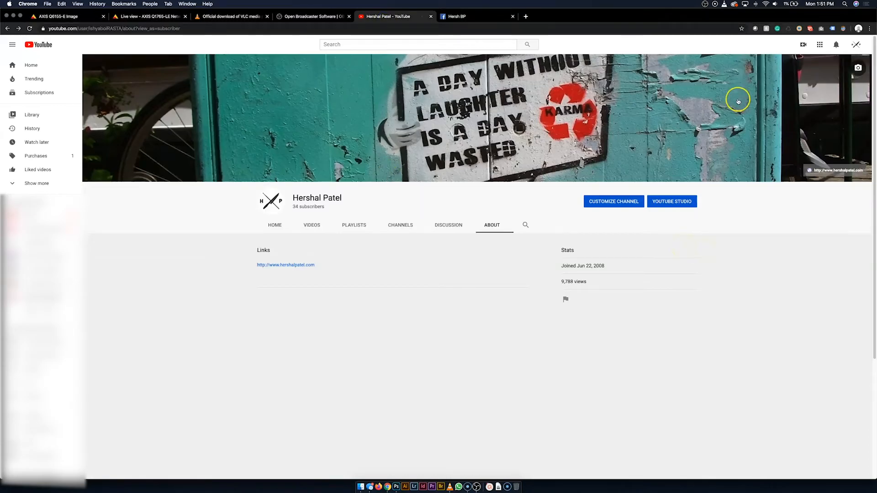
{"action": "left_click", "coordinate": [804, 44]}
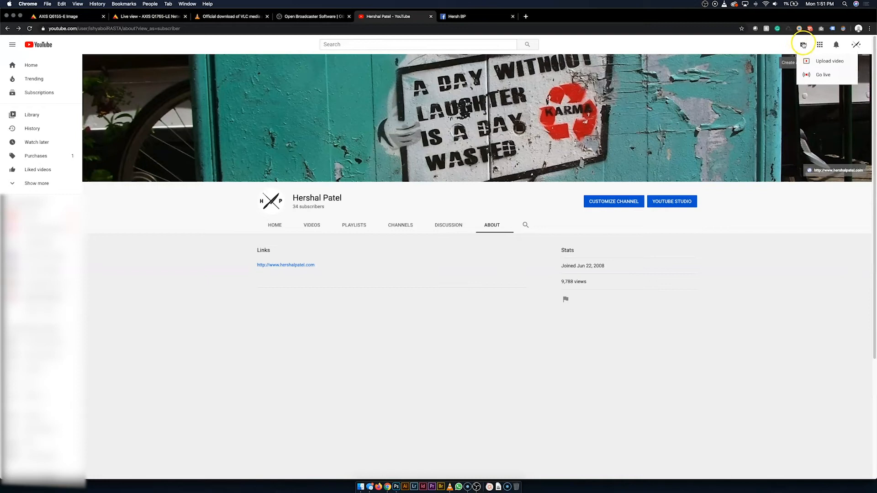
{"action": "left_click", "coordinate": [822, 74]}
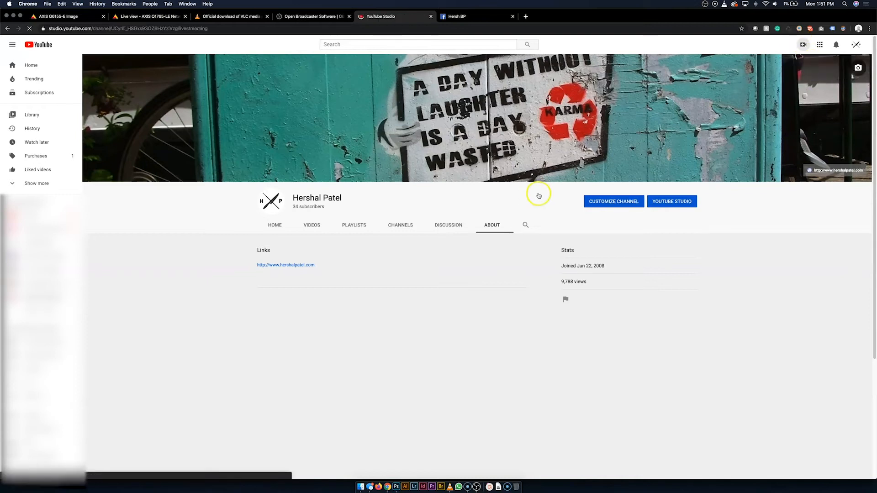
{"action": "left_click", "coordinate": [670, 201]}
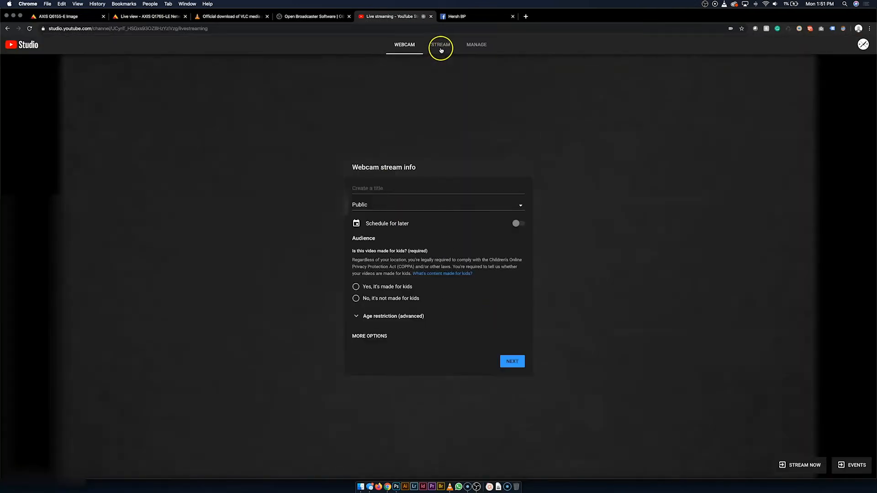
Set a streaming-software stream titled 'Beach Camera Live', Public, Travel & Events, not made for kids
{"action": "left_click", "coordinate": [441, 44]}
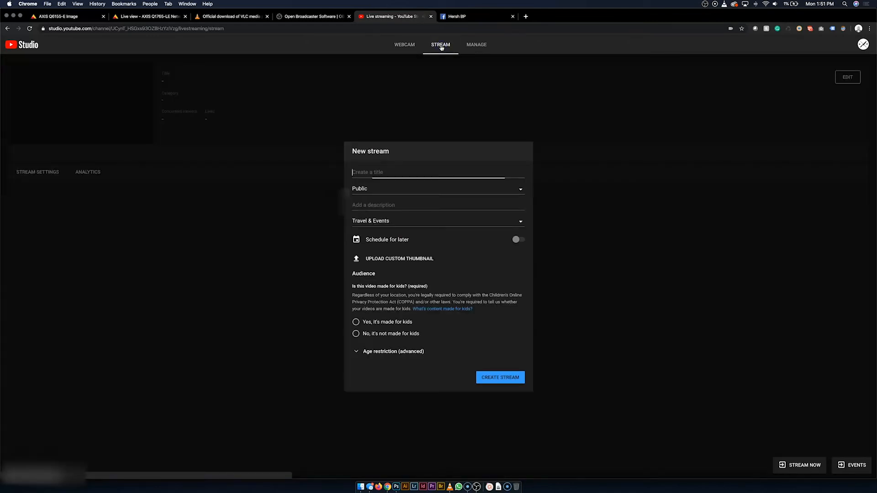
{"action": "mouse_move", "coordinate": [407, 169]}
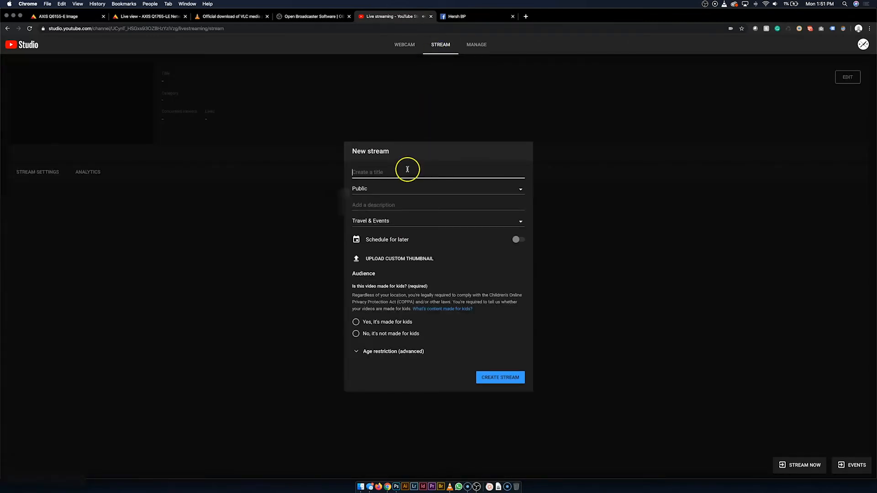
{"action": "mouse_move", "coordinate": [431, 147]}
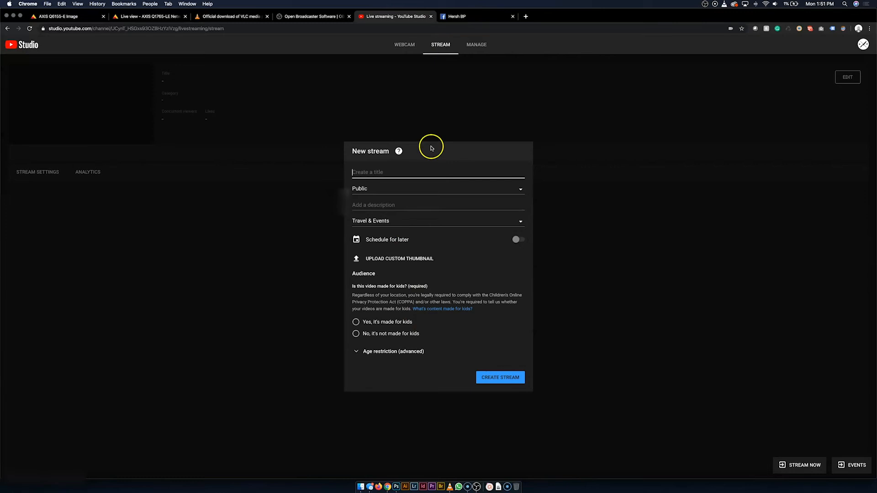
{"action": "mouse_move", "coordinate": [383, 193]}
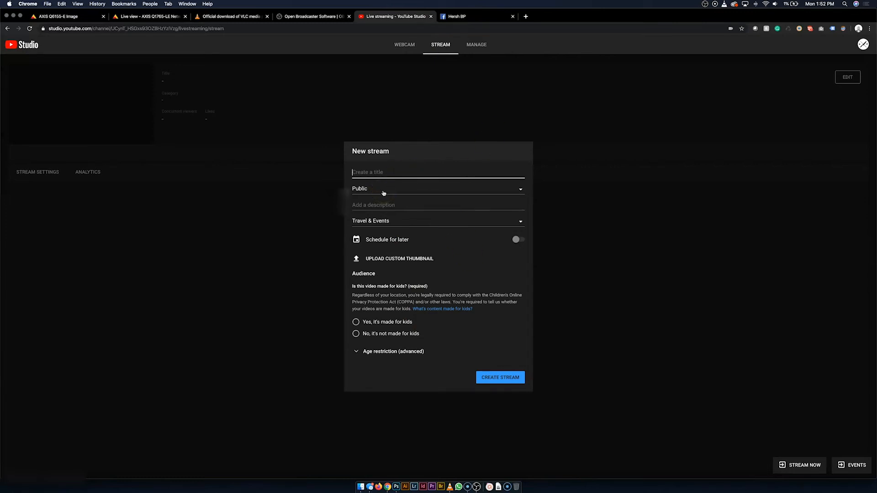
{"action": "type", "text": "Beach Camera LIve"}
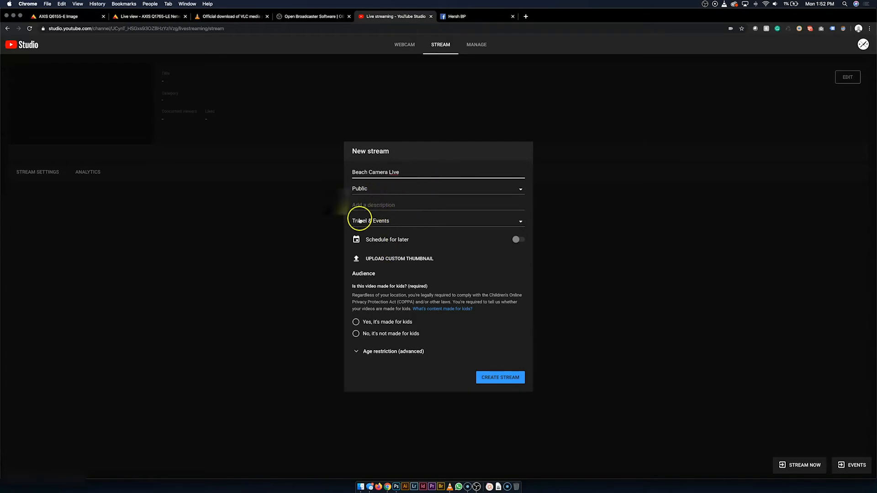
{"action": "mouse_move", "coordinate": [433, 259]}
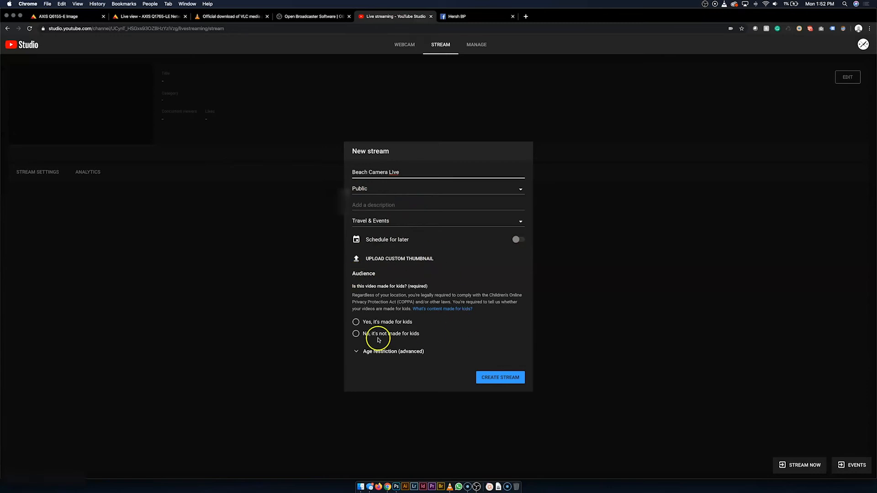
{"action": "left_click", "coordinate": [355, 333]}
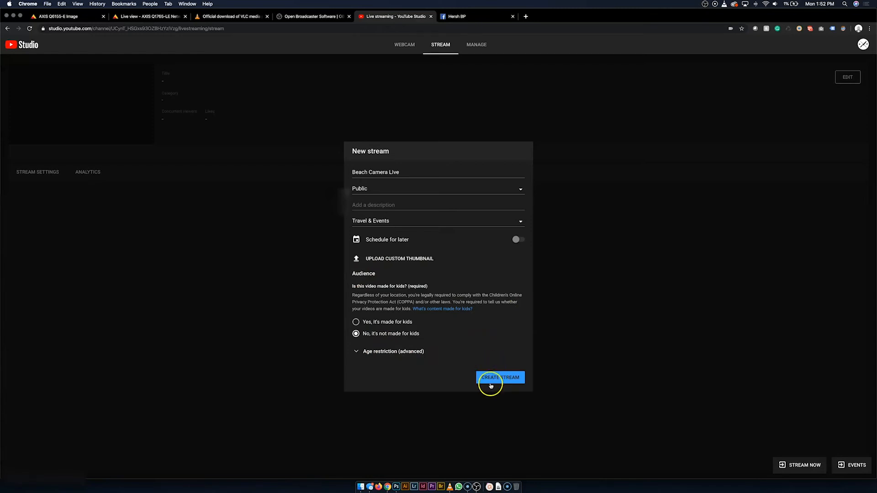
Create the Beach Camera Live stream, copy its stream key, and dismiss the setup help
{"action": "left_click", "coordinate": [499, 377]}
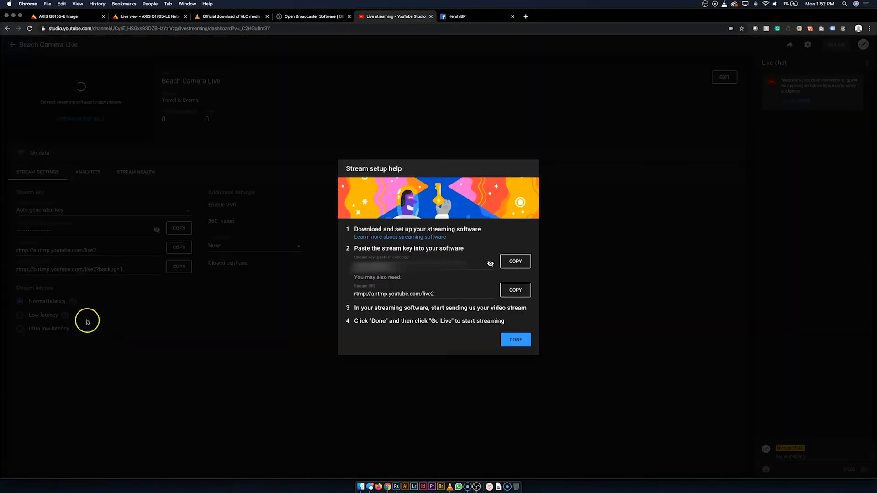
{"action": "mouse_move", "coordinate": [384, 284]}
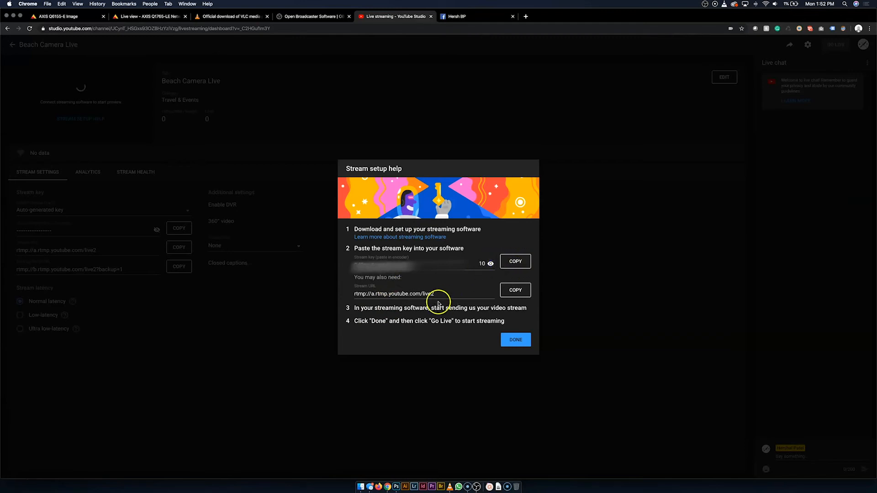
{"action": "left_click", "coordinate": [514, 261]}
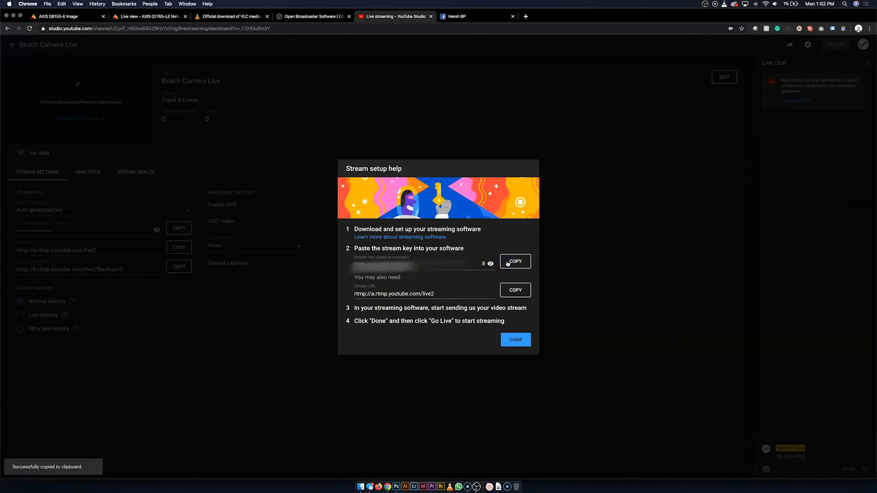
{"action": "left_click", "coordinate": [515, 339]}
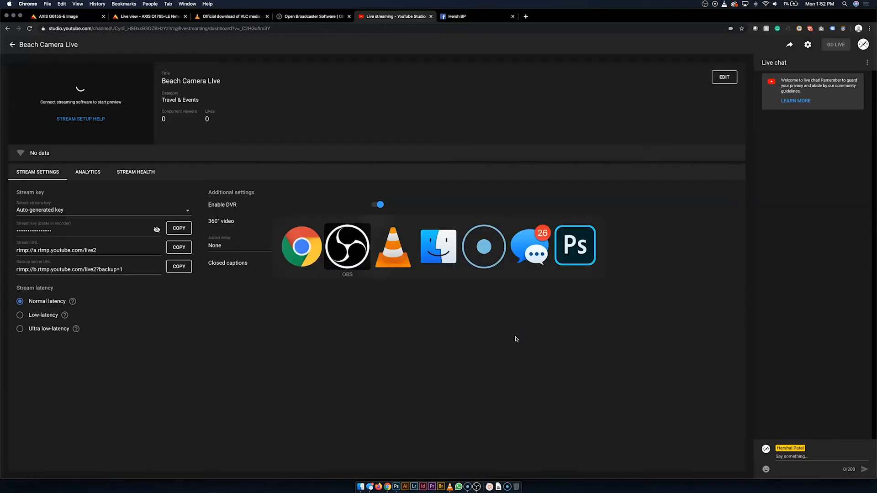
Set OBS's stream service to YouTube / YouTube Gaming with the copied key and start streaming
{"action": "left_click", "coordinate": [347, 244]}
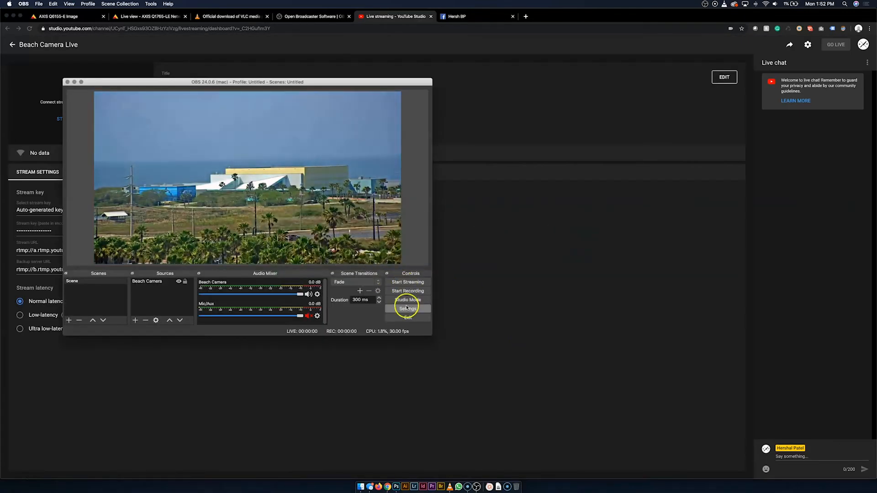
{"action": "left_click", "coordinate": [406, 308]}
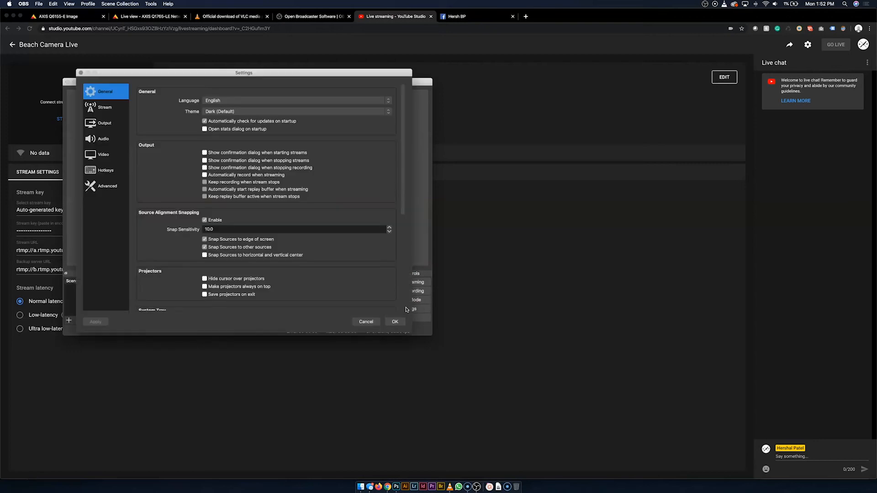
{"action": "left_click", "coordinate": [104, 107]}
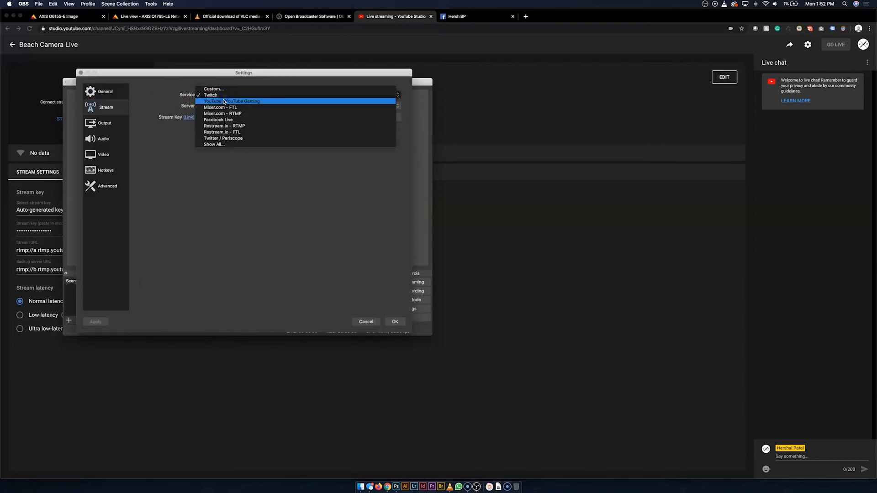
{"action": "left_click", "coordinate": [241, 101]}
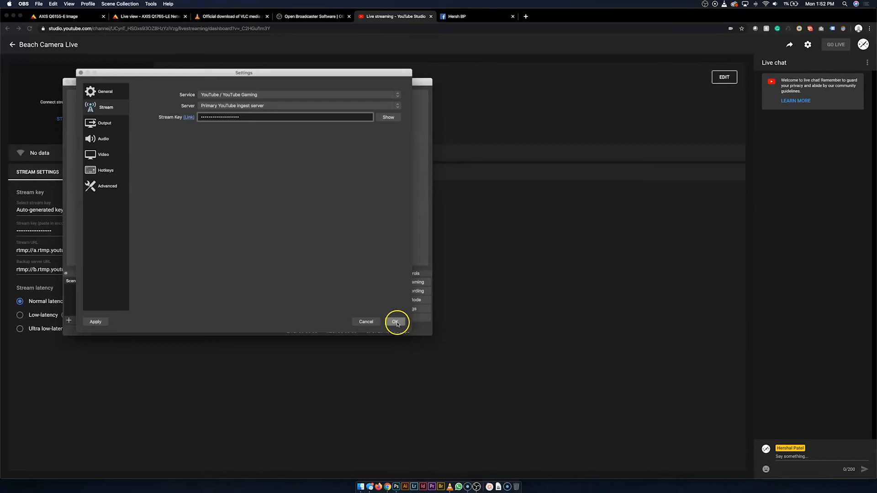
{"action": "left_click", "coordinate": [395, 322]}
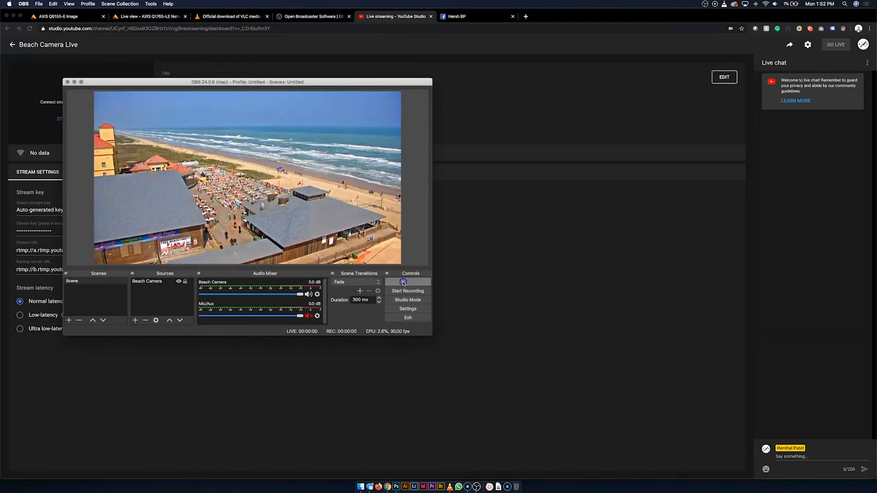
{"action": "left_click", "coordinate": [407, 282]}
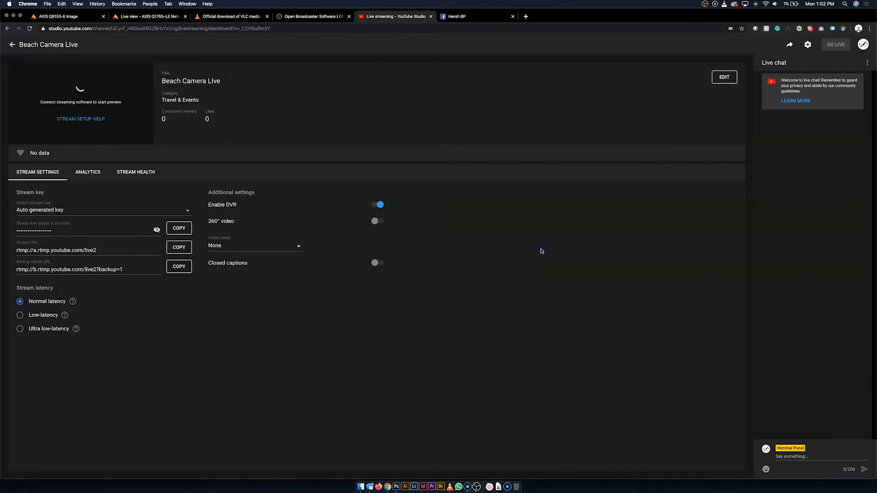
{"action": "mouse_move", "coordinate": [125, 110]}
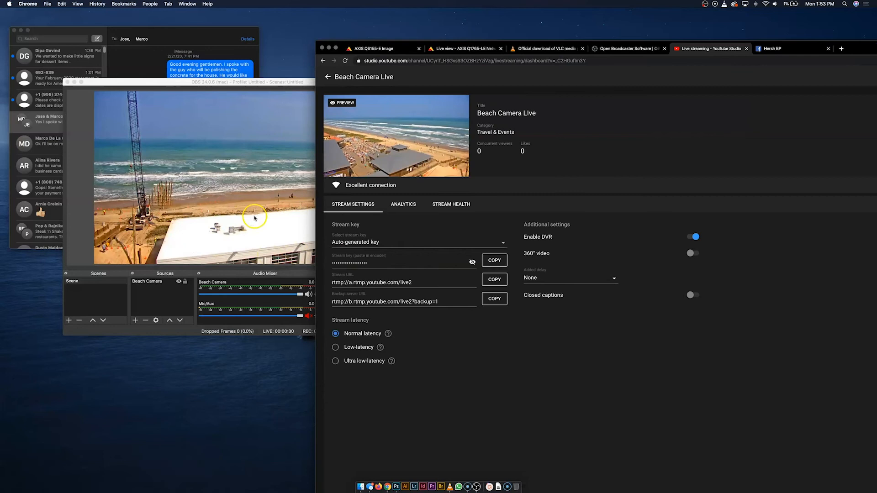
{"action": "mouse_move", "coordinate": [630, 38]}
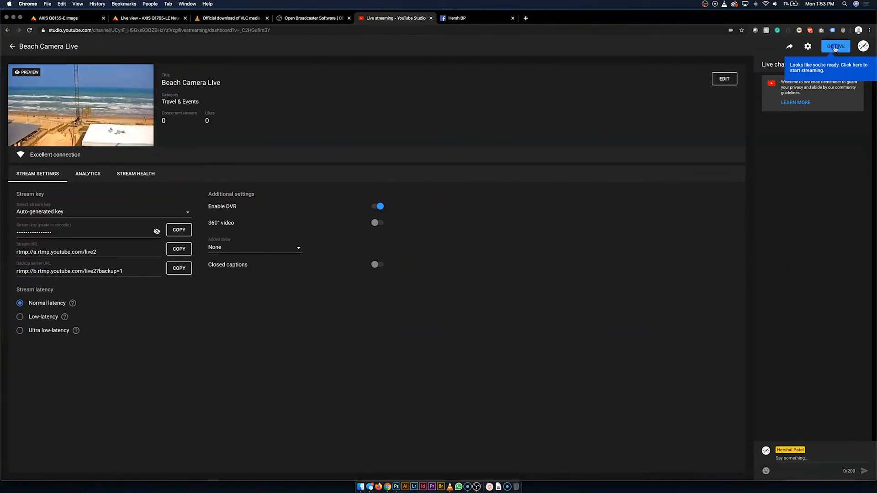
Go live in YouTube Studio so Beach Camera Live starts broadcasting
{"action": "left_click", "coordinate": [835, 47]}
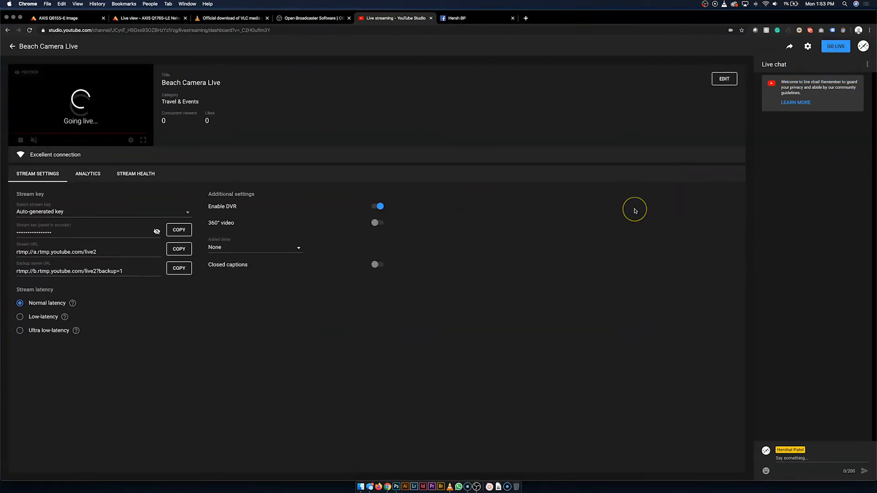
{"action": "left_click", "coordinate": [835, 46]}
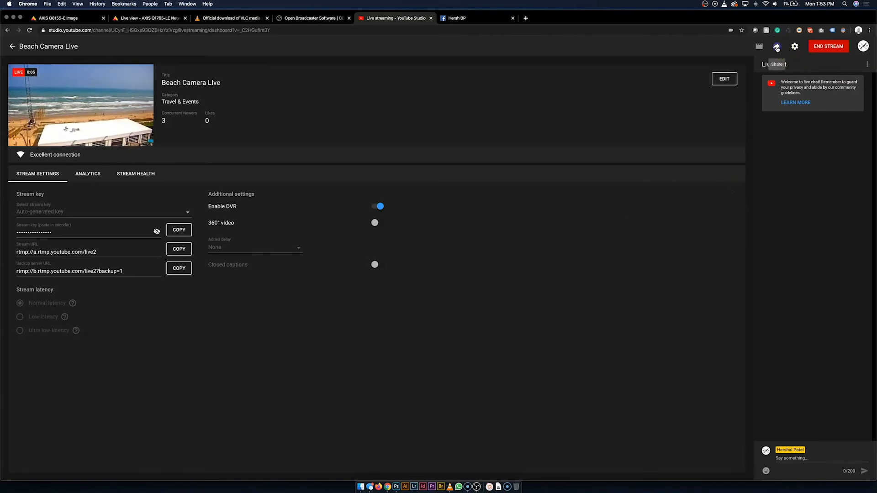
Copy the broadcast's share link, check it plays in a viewer window, then switch to the Facebook profile
{"action": "left_click", "coordinate": [776, 45]}
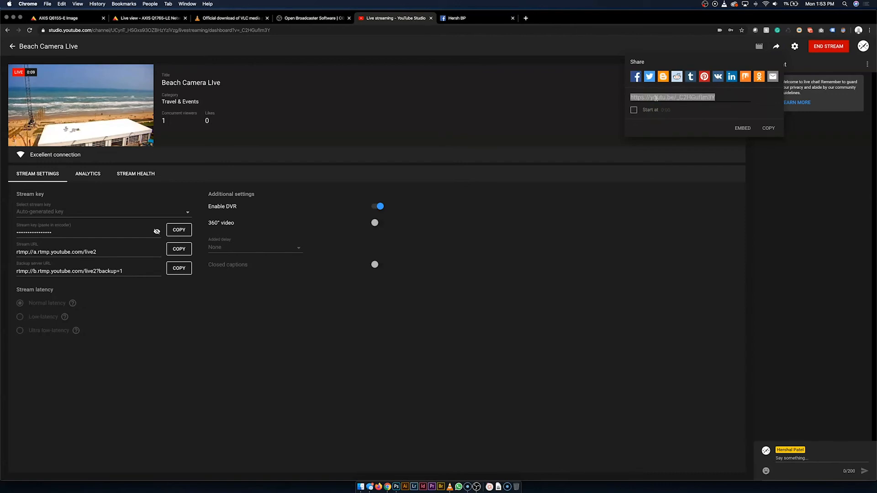
{"action": "left_click", "coordinate": [635, 220]}
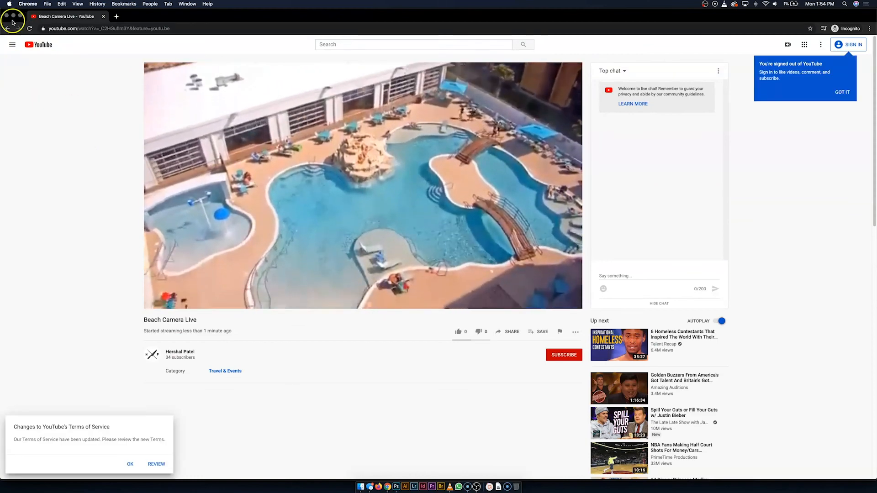
{"action": "left_click", "coordinate": [395, 18]}
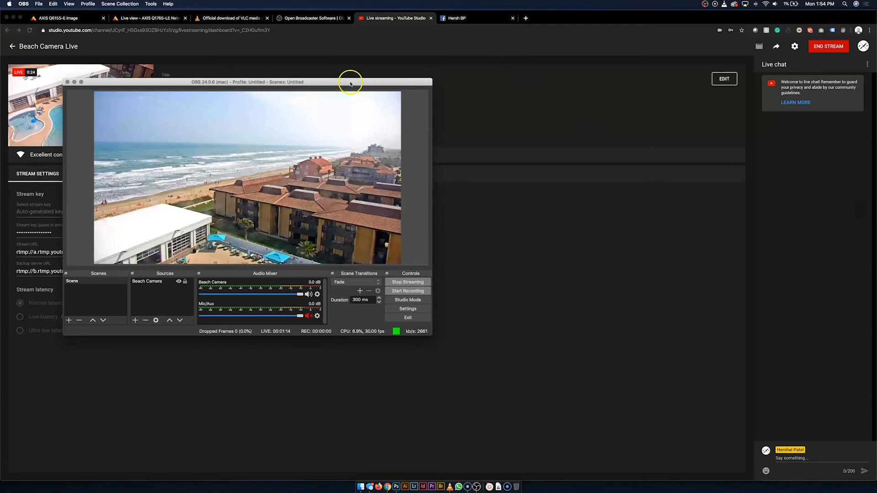
{"action": "left_click", "coordinate": [408, 281]}
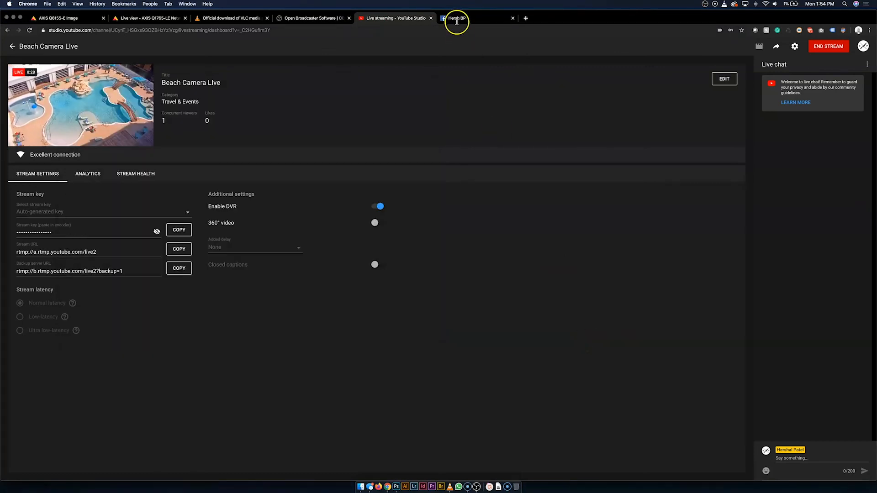
{"action": "left_click", "coordinate": [475, 17]}
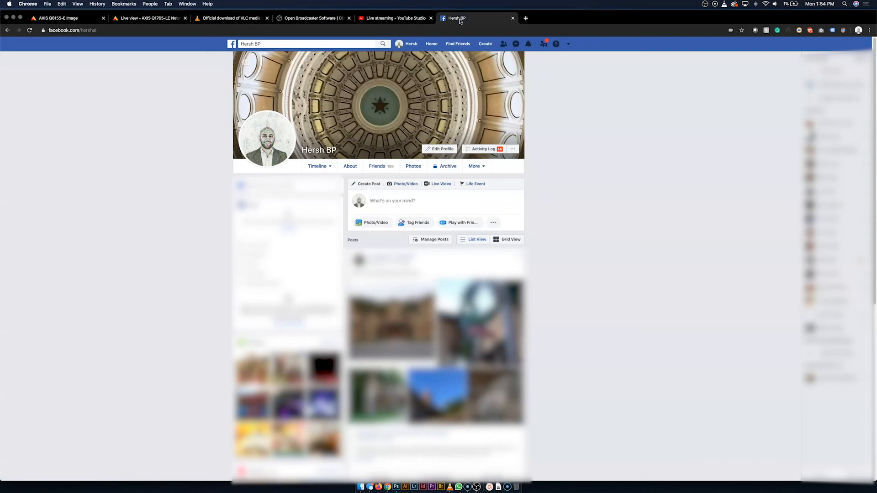
{"action": "mouse_move", "coordinate": [444, 187]}
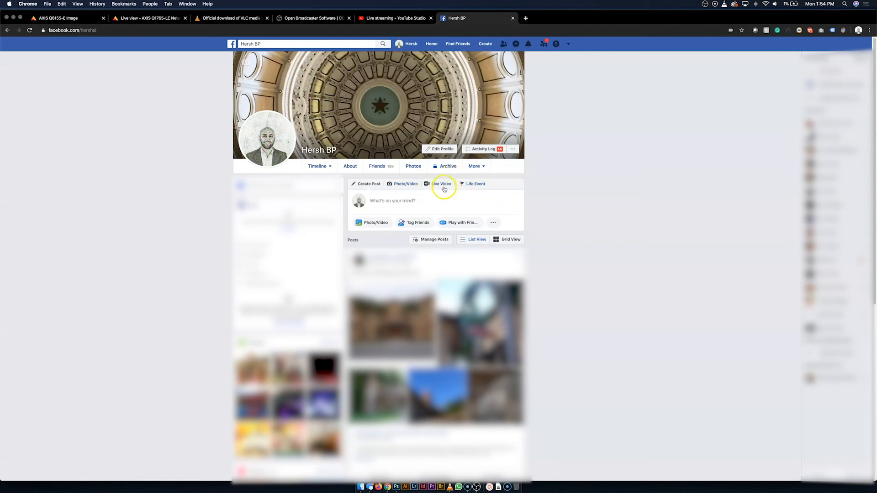
Start a Facebook Live Video via Connect to get its server URL and stream key, then return to OBS
{"action": "left_click", "coordinate": [441, 184]}
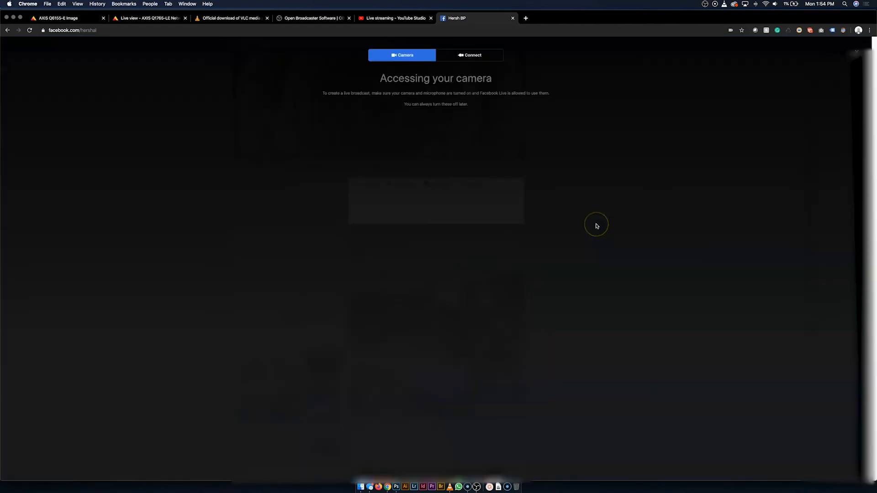
{"action": "left_click", "coordinate": [470, 54]}
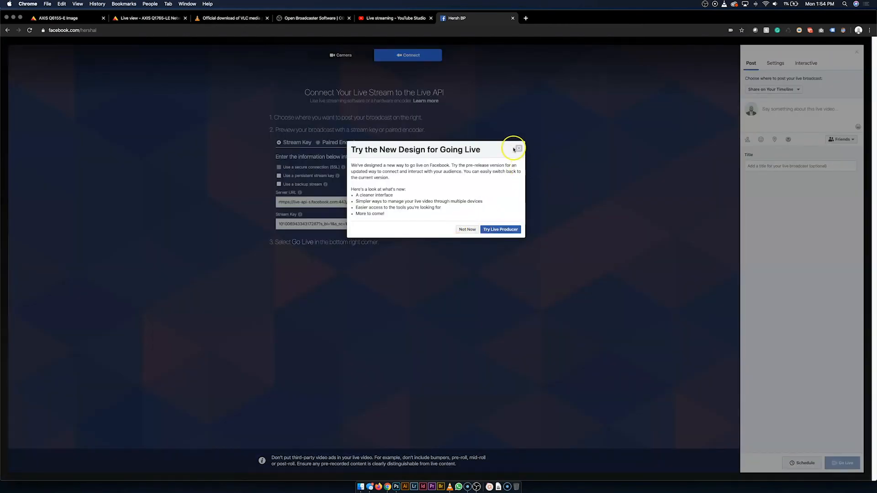
{"action": "left_click", "coordinate": [518, 148]}
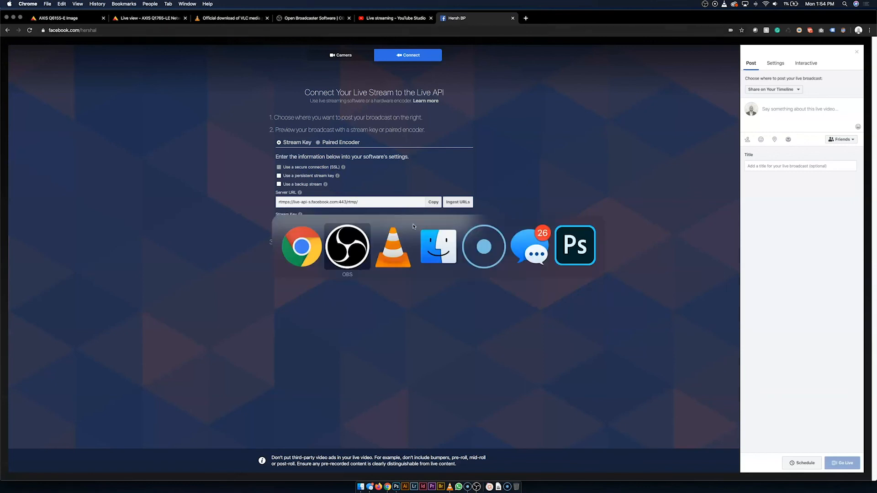
{"action": "left_click", "coordinate": [347, 247]}
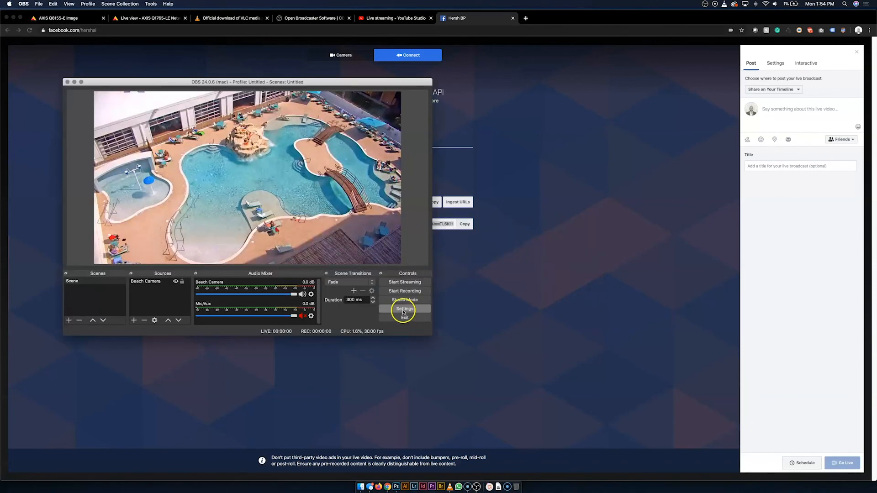
Set OBS's stream service to Facebook Live with Facebook's stream key and start streaming
{"action": "left_click", "coordinate": [403, 309]}
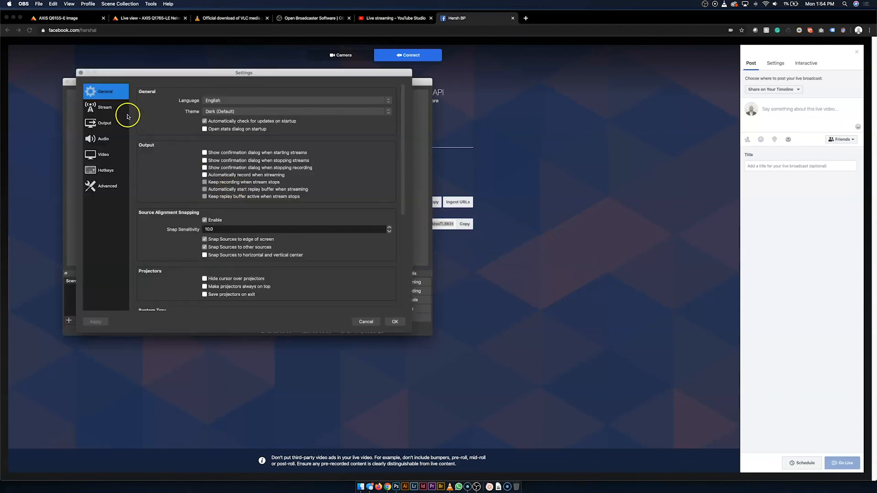
{"action": "left_click", "coordinate": [104, 107]}
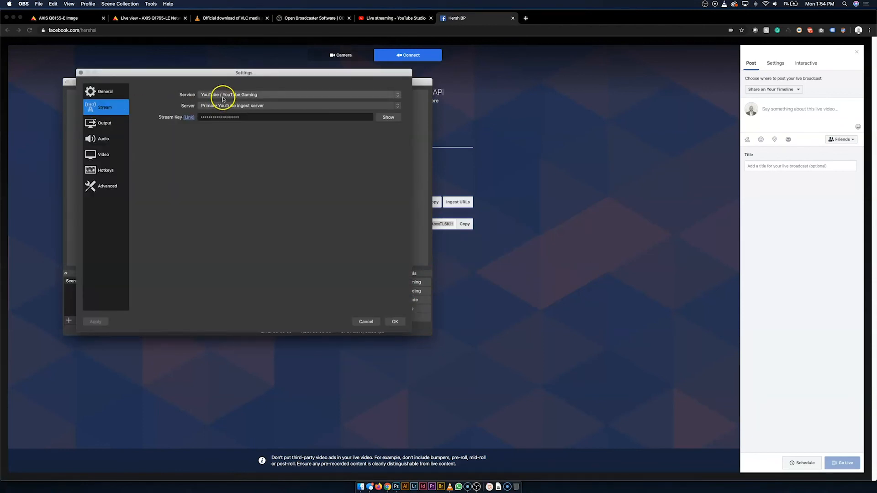
{"action": "left_click", "coordinate": [299, 95]}
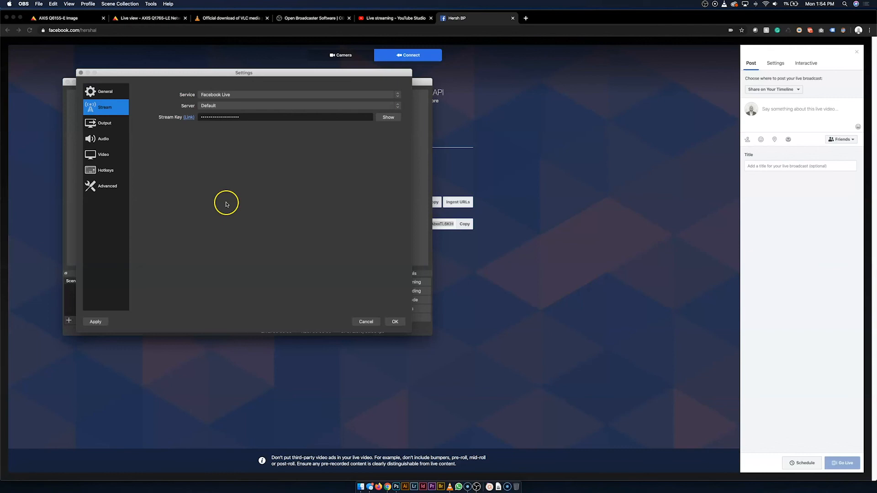
{"action": "left_click", "coordinate": [285, 117]}
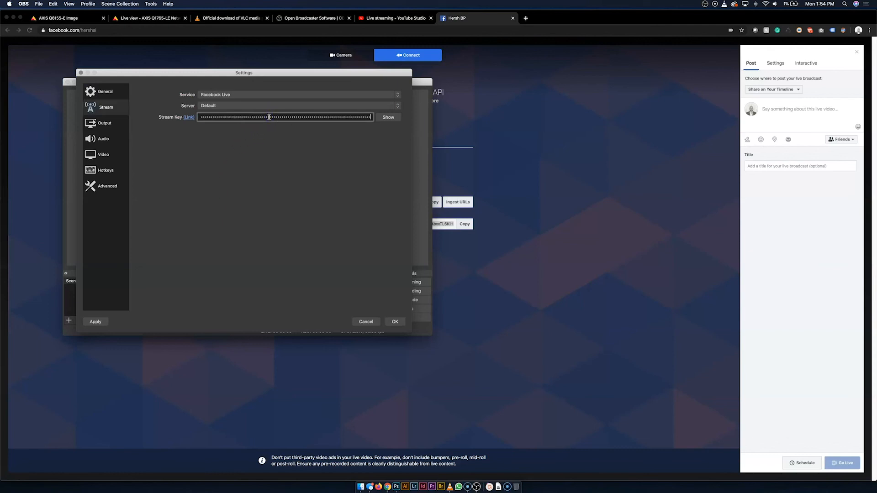
{"action": "left_click", "coordinate": [395, 321]}
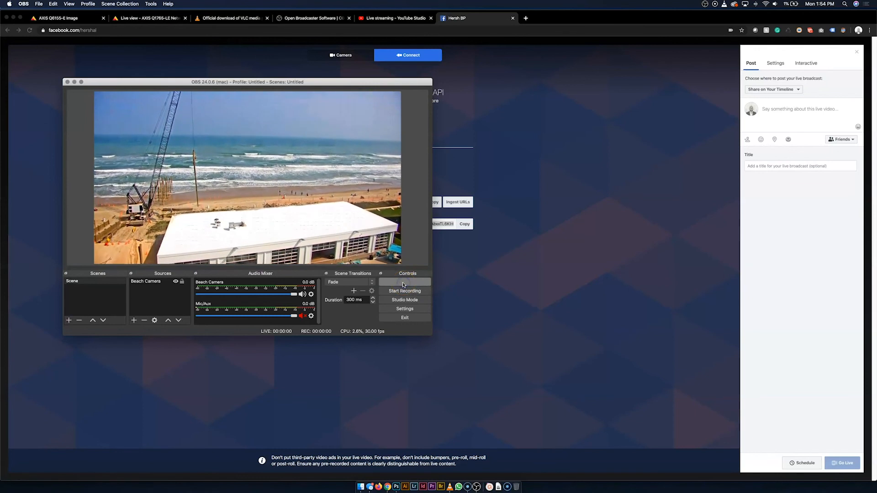
{"action": "left_click", "coordinate": [404, 282]}
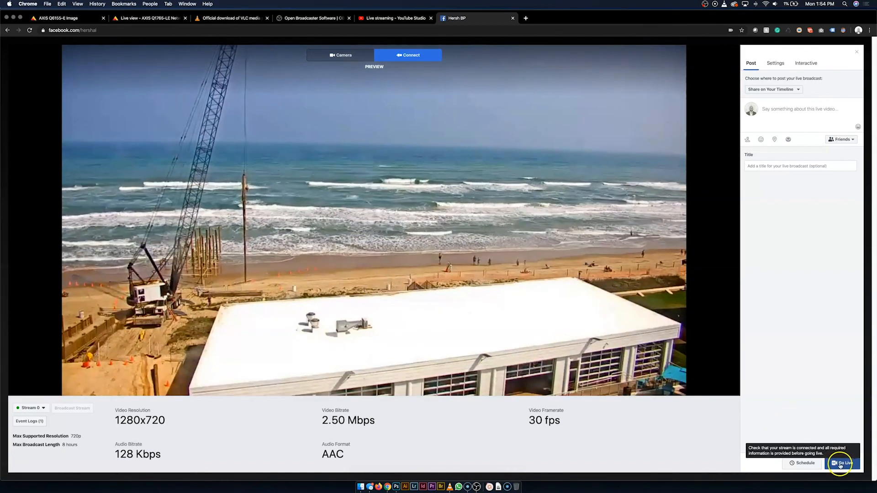
Title the Facebook broadcast 'Beach Camera Live' and take it live
{"action": "left_click", "coordinate": [841, 463]}
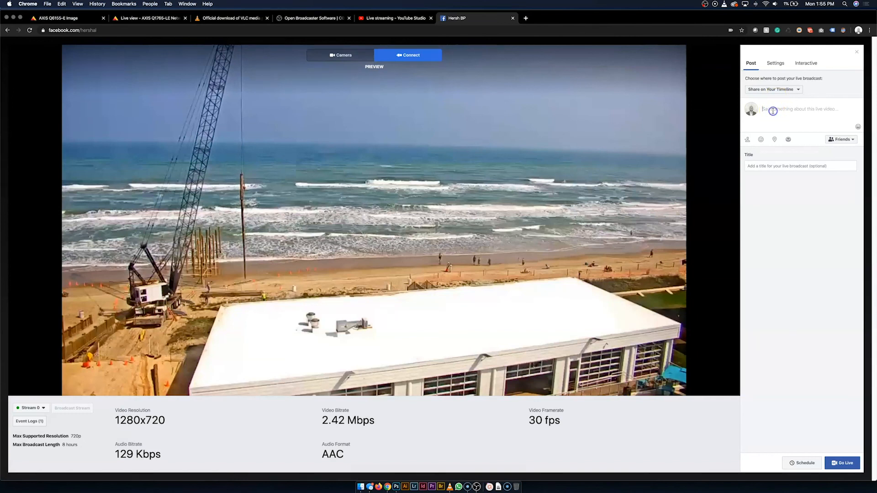
{"action": "left_click", "coordinate": [800, 165]}
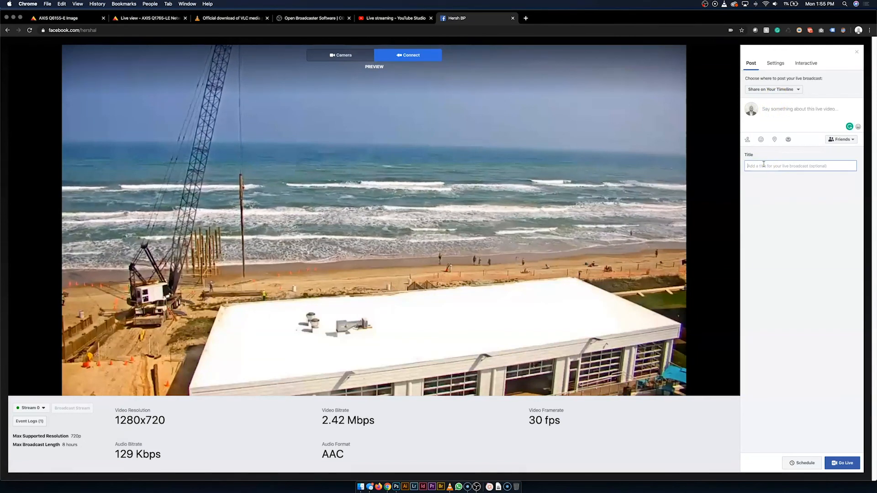
{"action": "type", "text": "Beach Camera Live"}
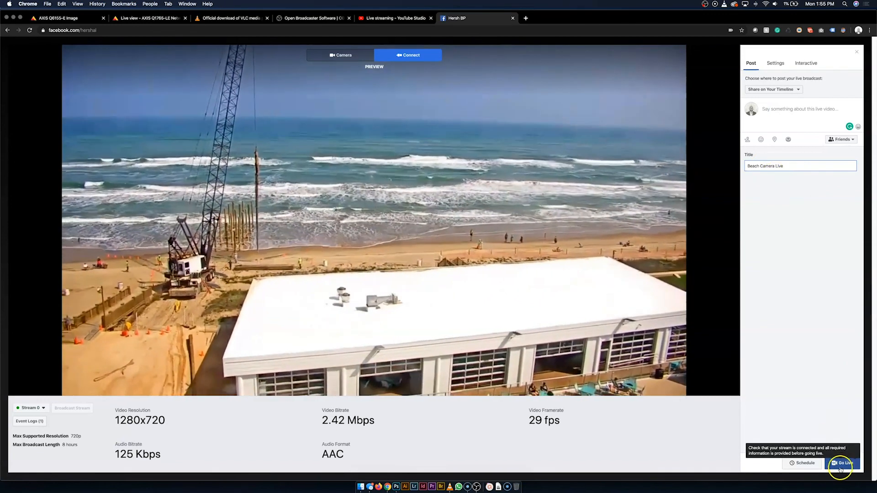
{"action": "left_click", "coordinate": [841, 462]}
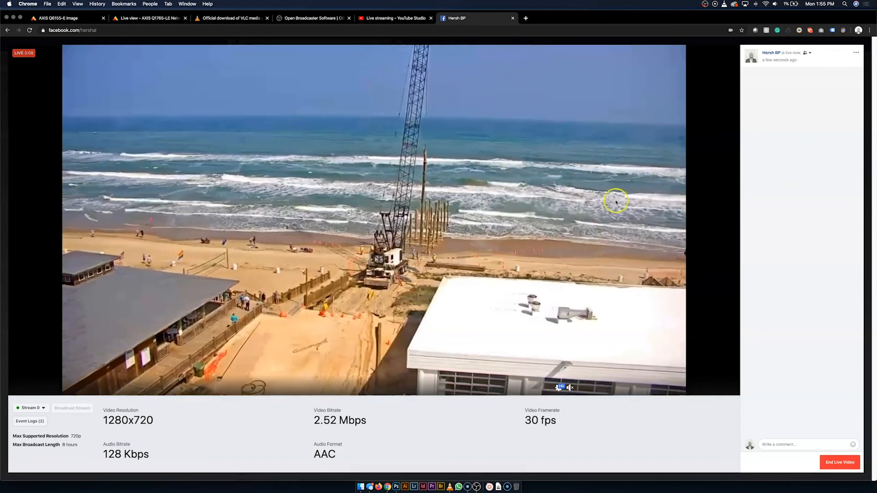
{"action": "mouse_move", "coordinate": [742, 80]}
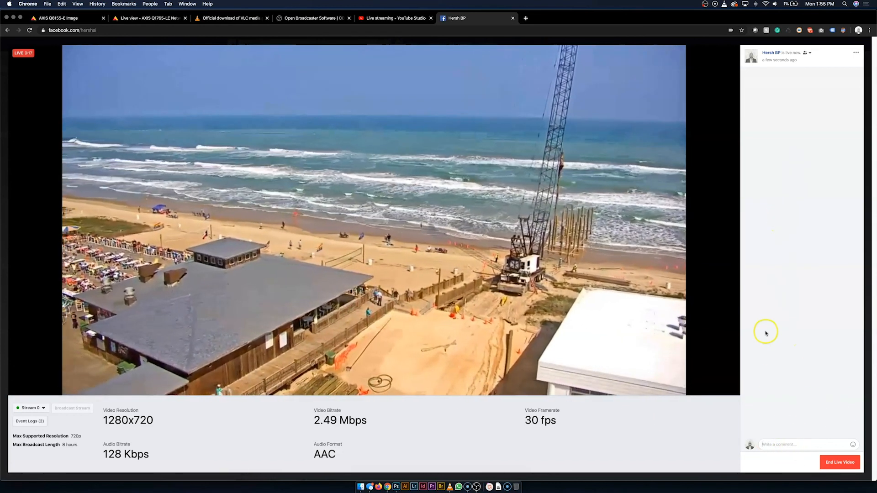
{"action": "mouse_move", "coordinate": [776, 280]}
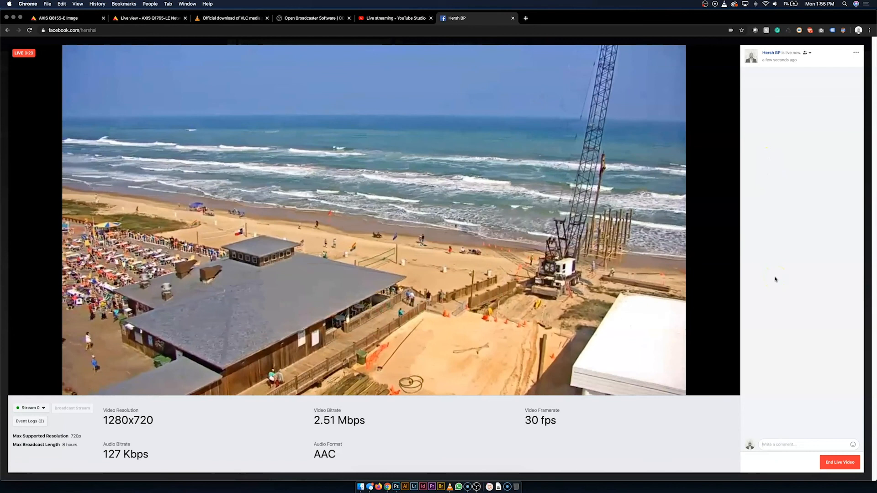